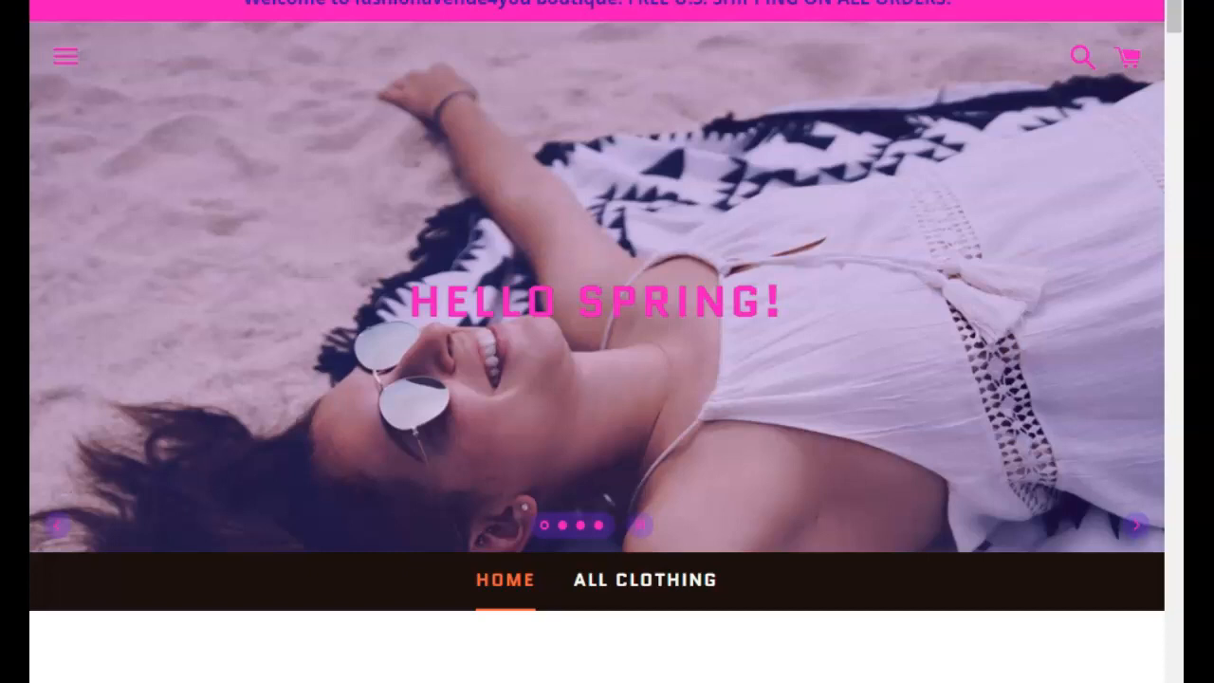
- Scroll the storefront home page down to the $36 leopard print knit shorts listing
scroll(down, 3)
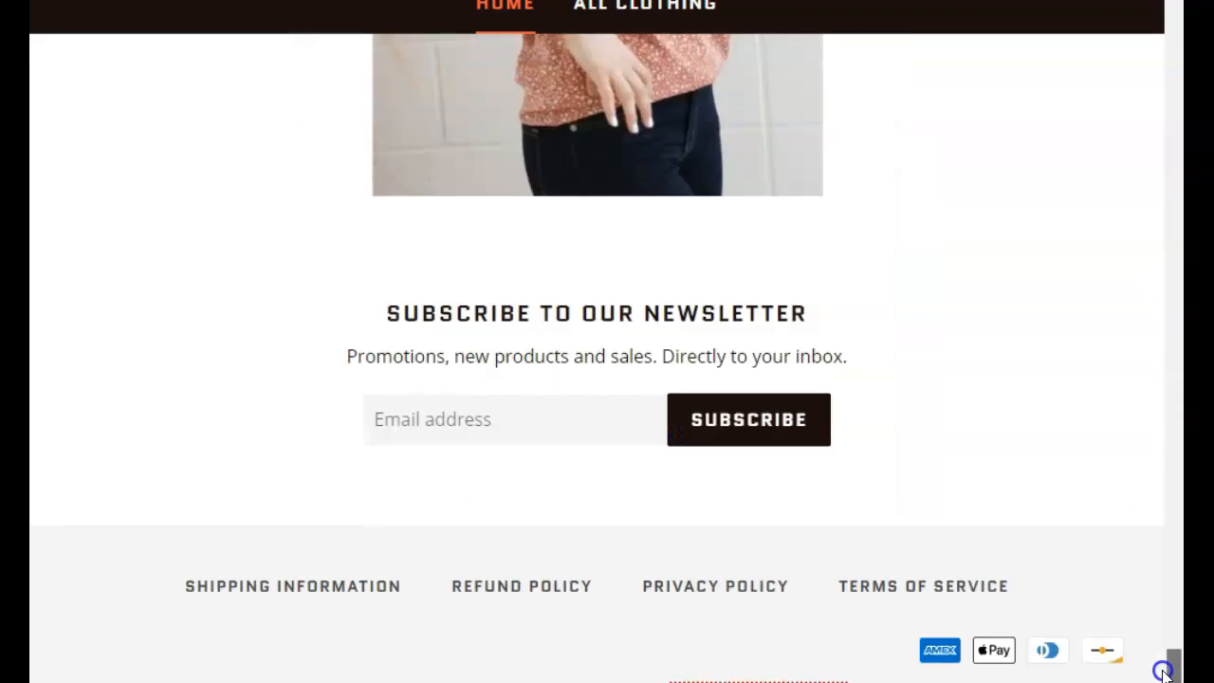
scroll(up, 3)
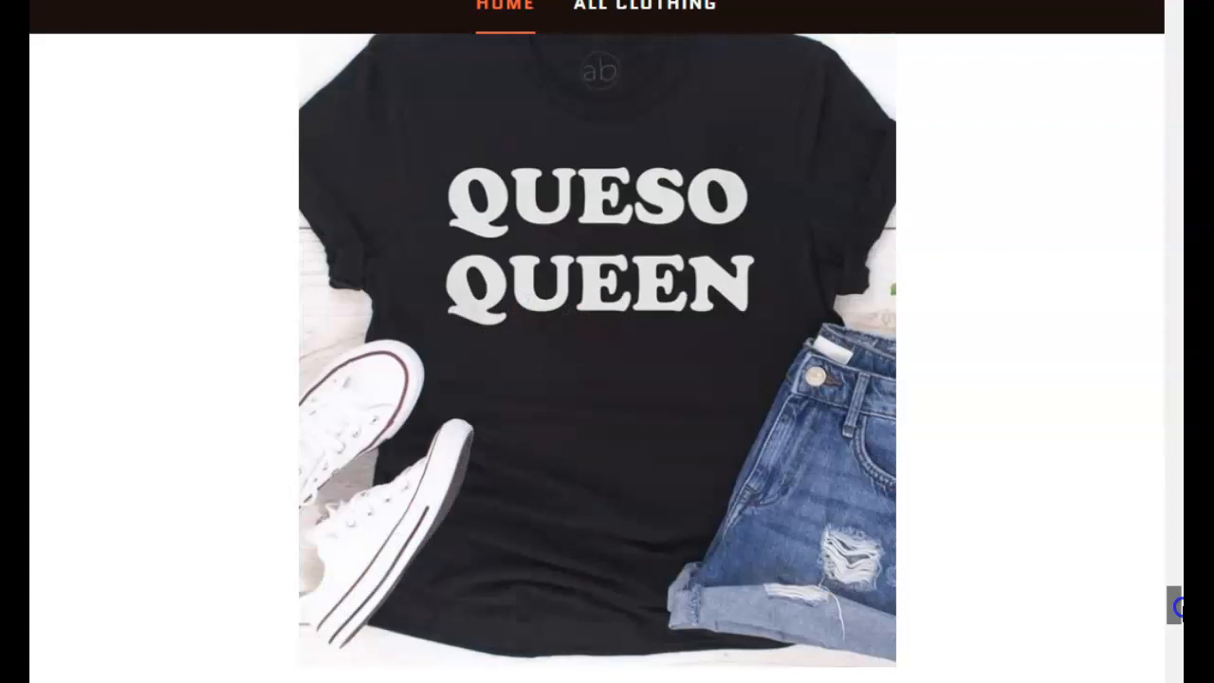
scroll(down, 3)
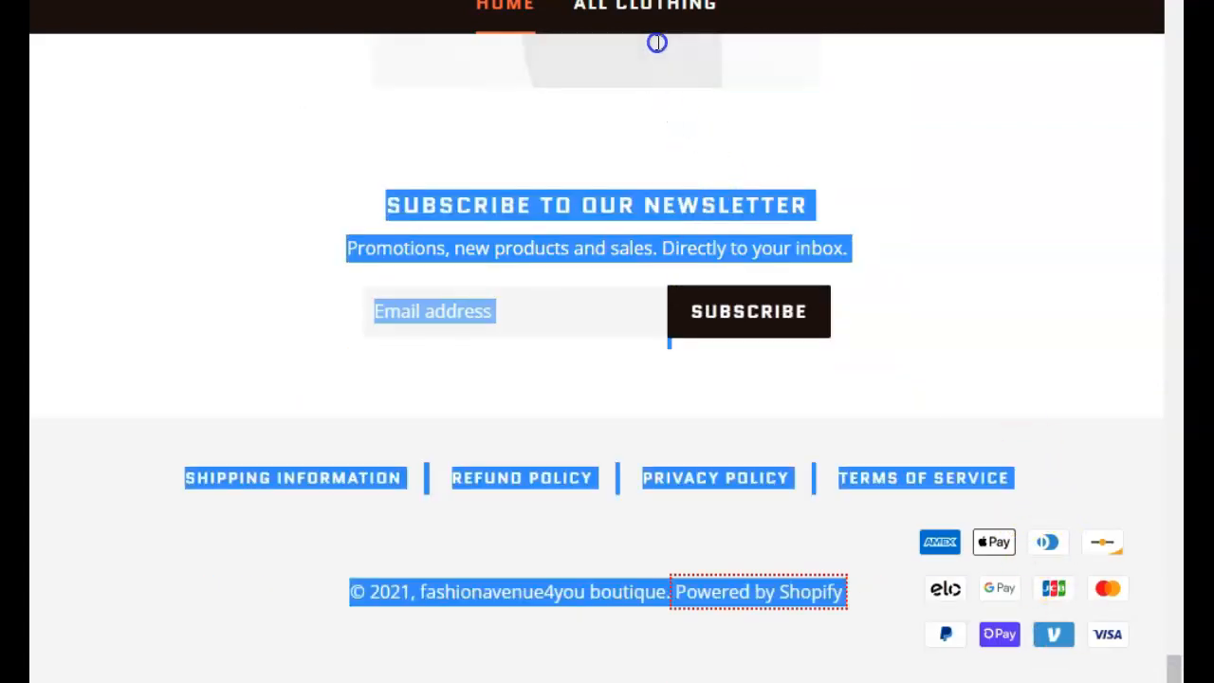
scroll(up, 3)
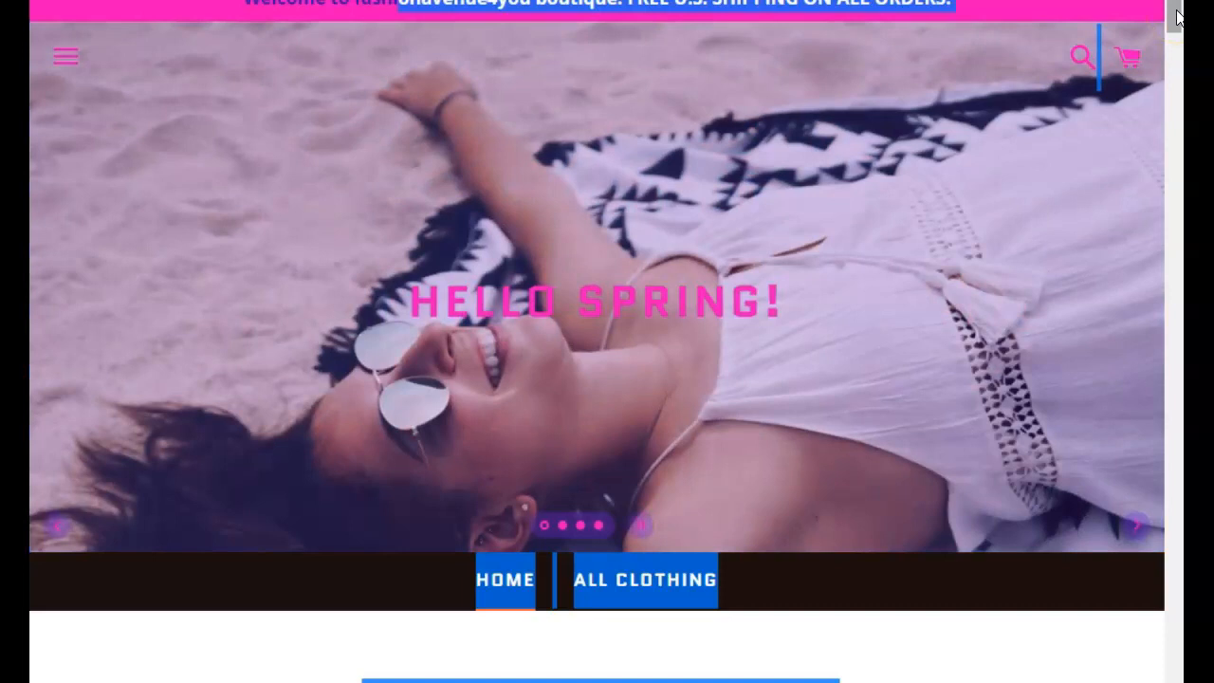
scroll(down, 3)
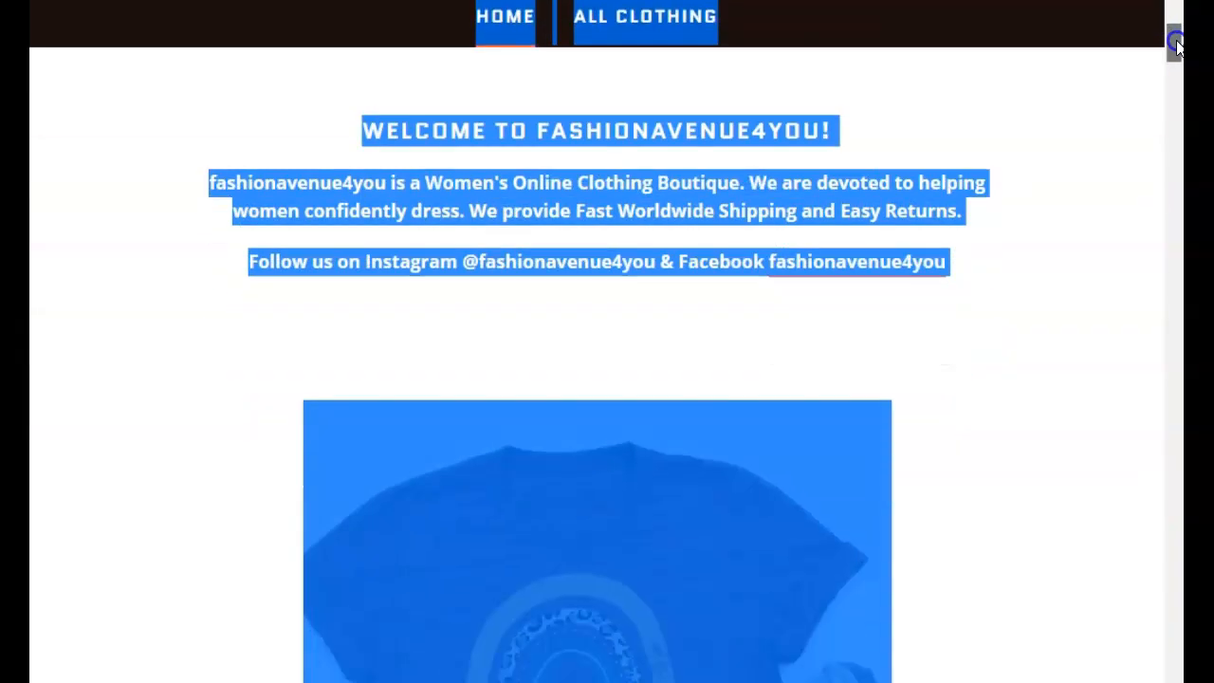
scroll(down, 3)
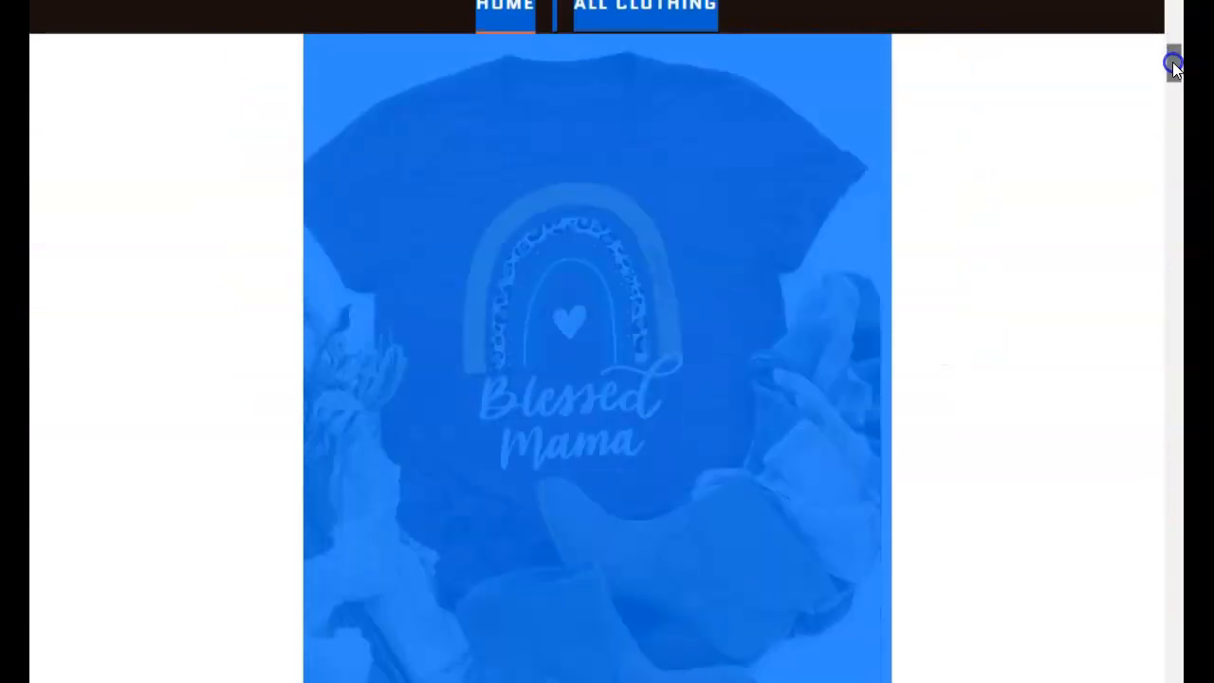
scroll(down, 3)
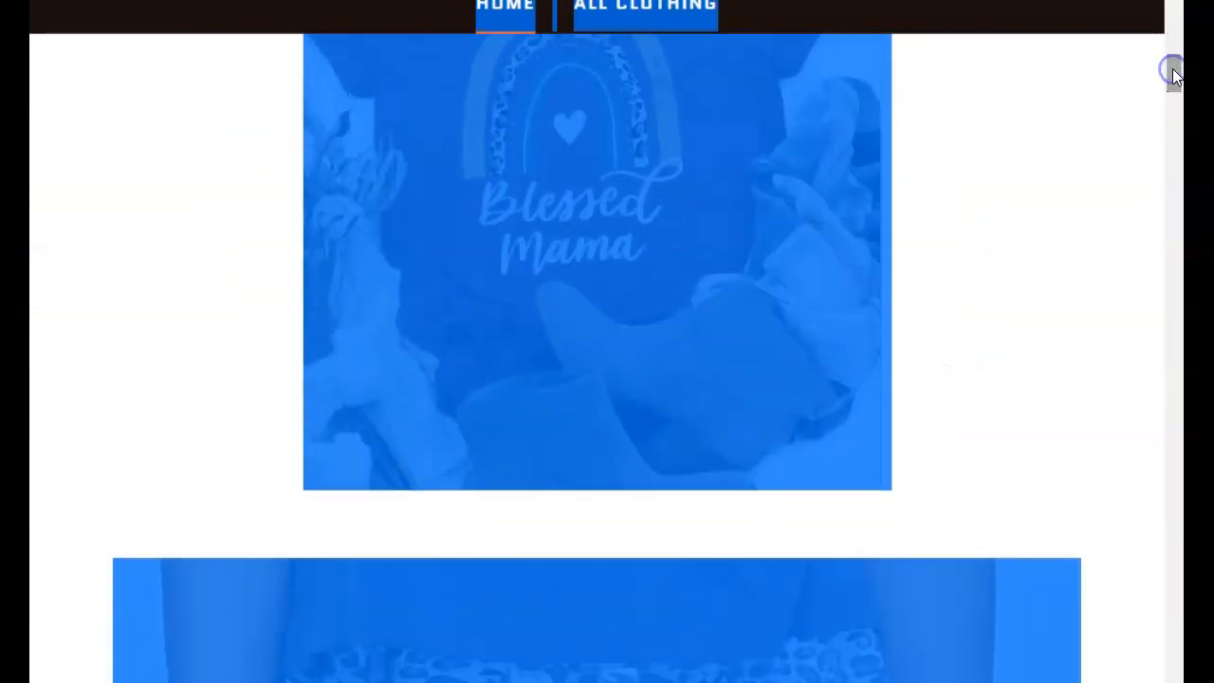
scroll(up, 3)
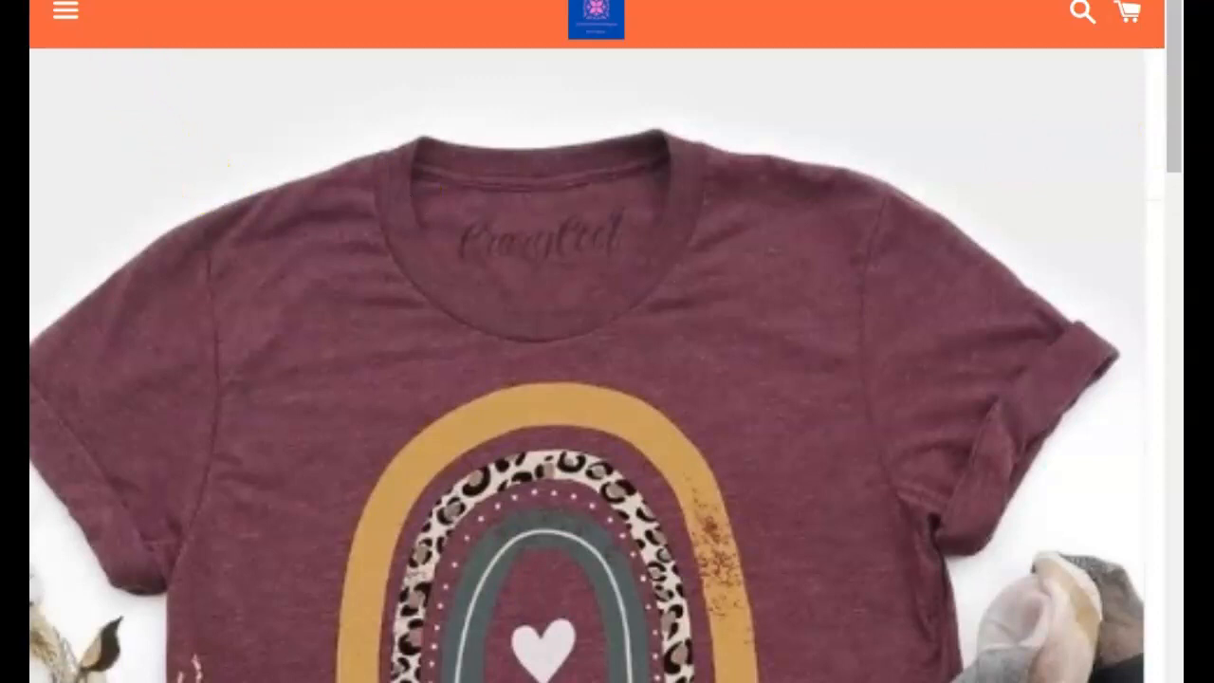
scroll(down, 3)
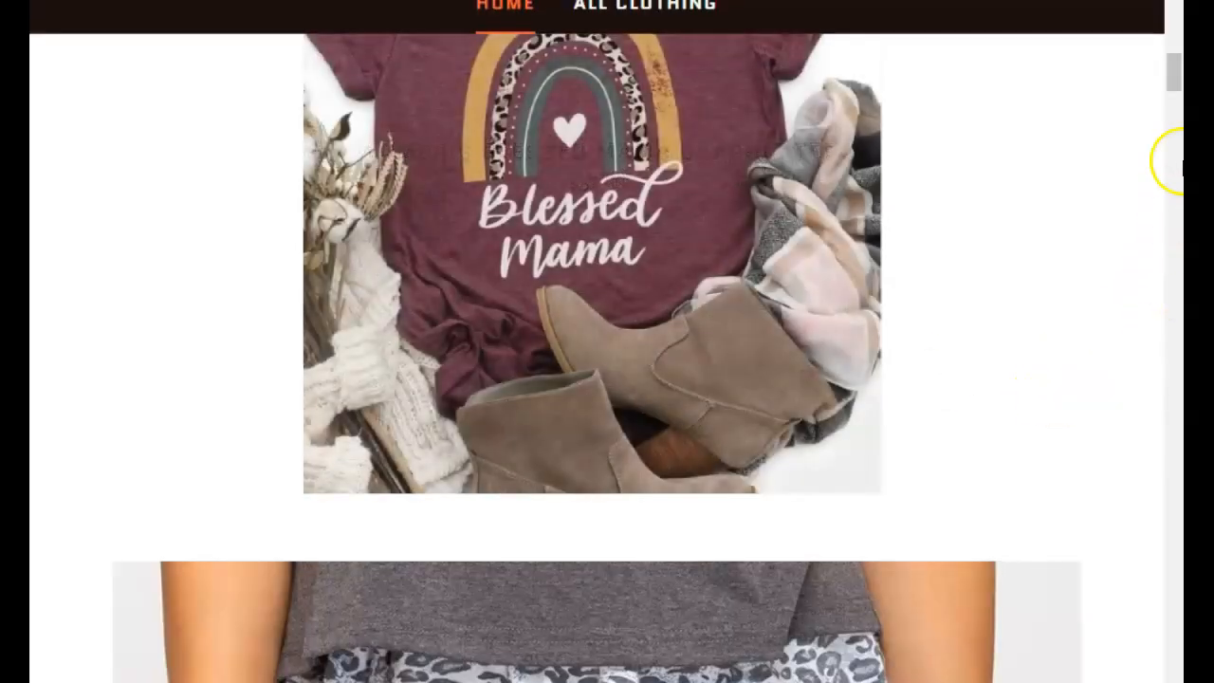
scroll(down, 3)
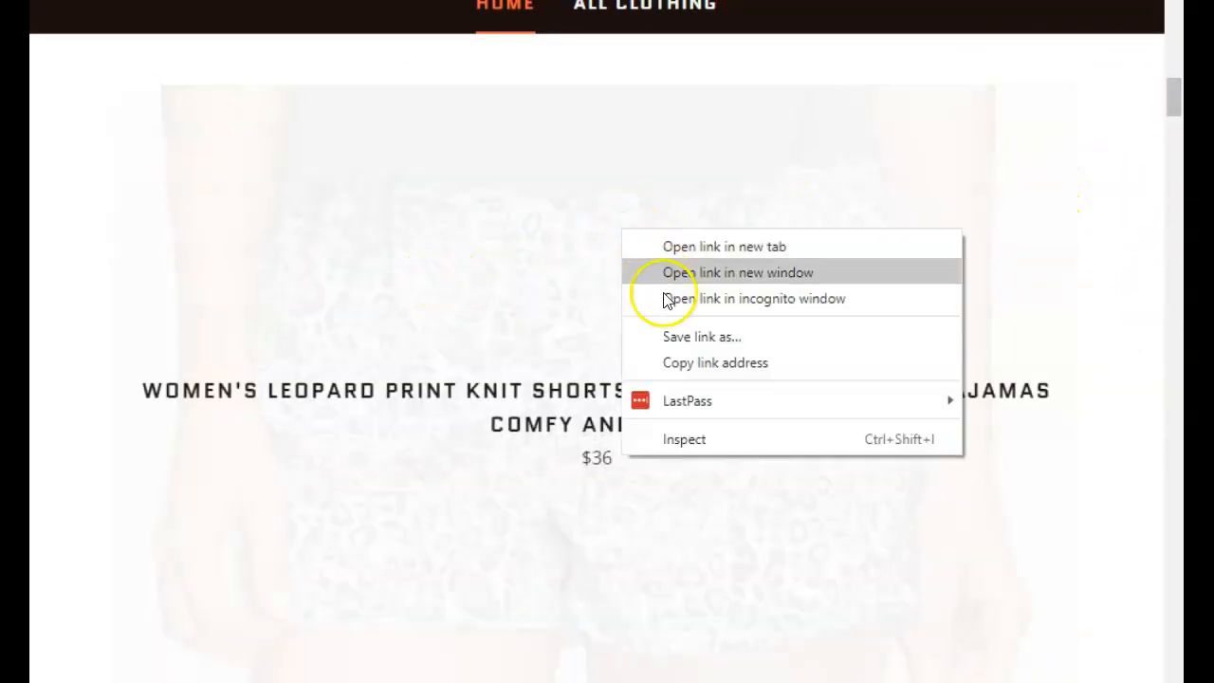
- Save the leopard print knit shorts product link to disk as an HTML document
click(702, 338)
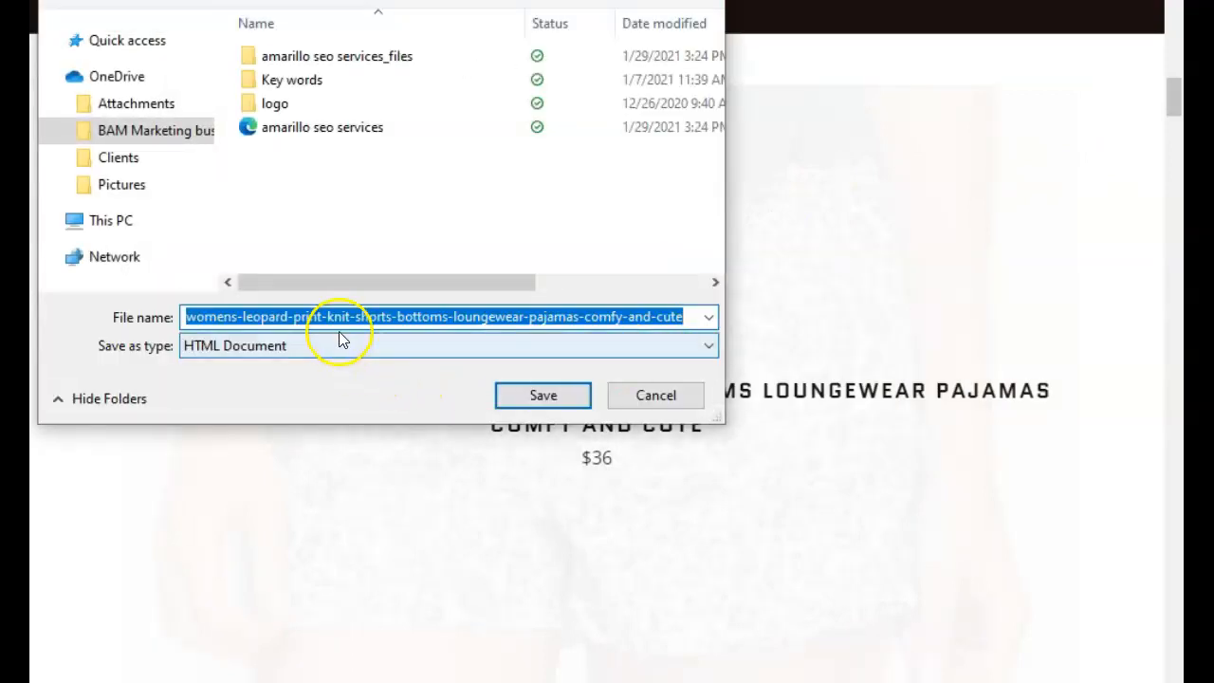
mouse_move(463, 357)
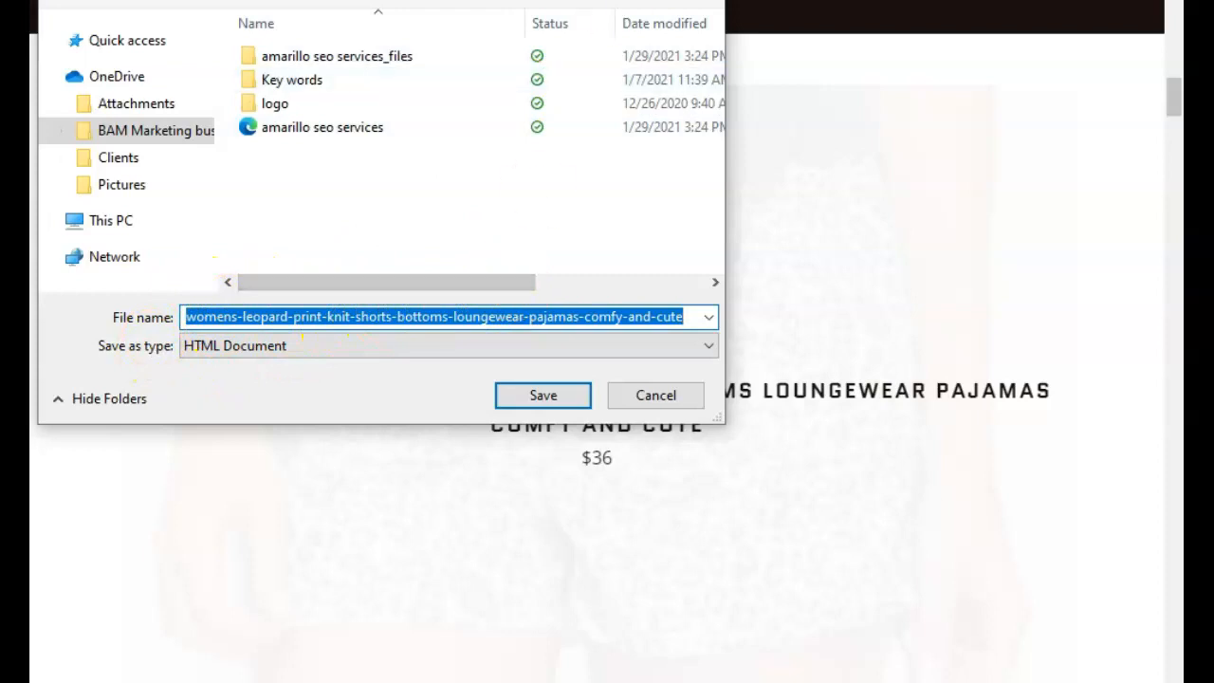
- Dismiss the save dialog and switch from the empty fashionavenue4you.com overview to the ModCloth Austin report
click(543, 395)
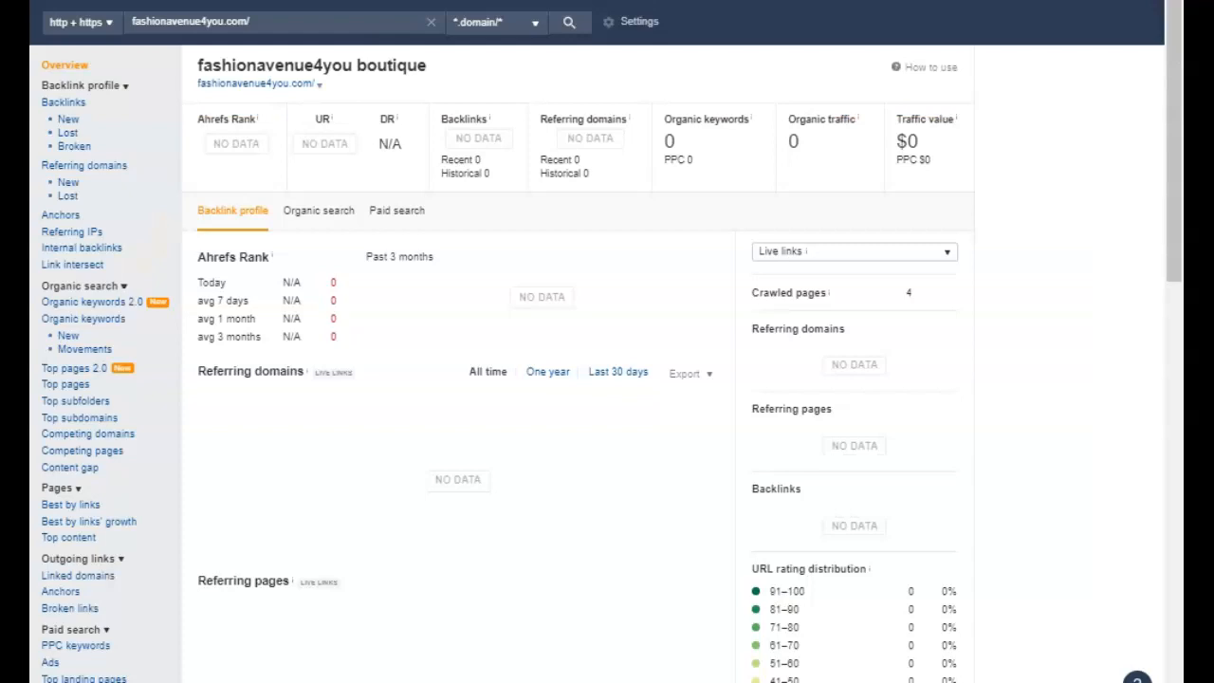
mouse_move(658, 163)
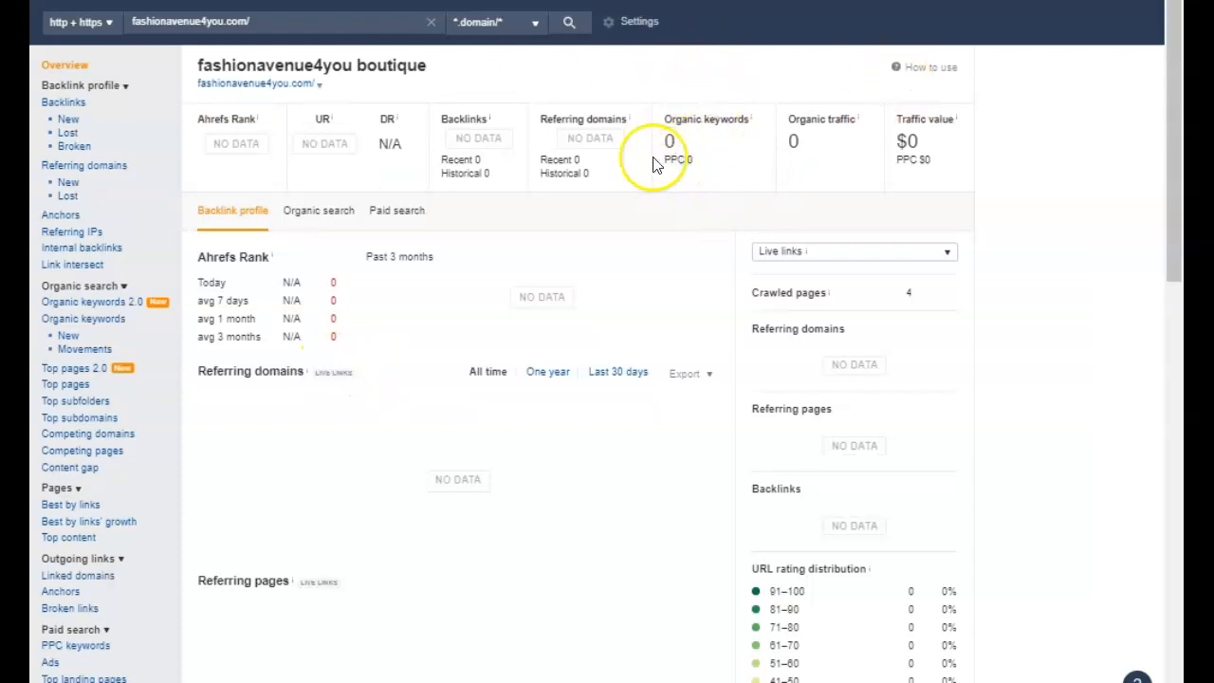
mouse_move(690, 178)
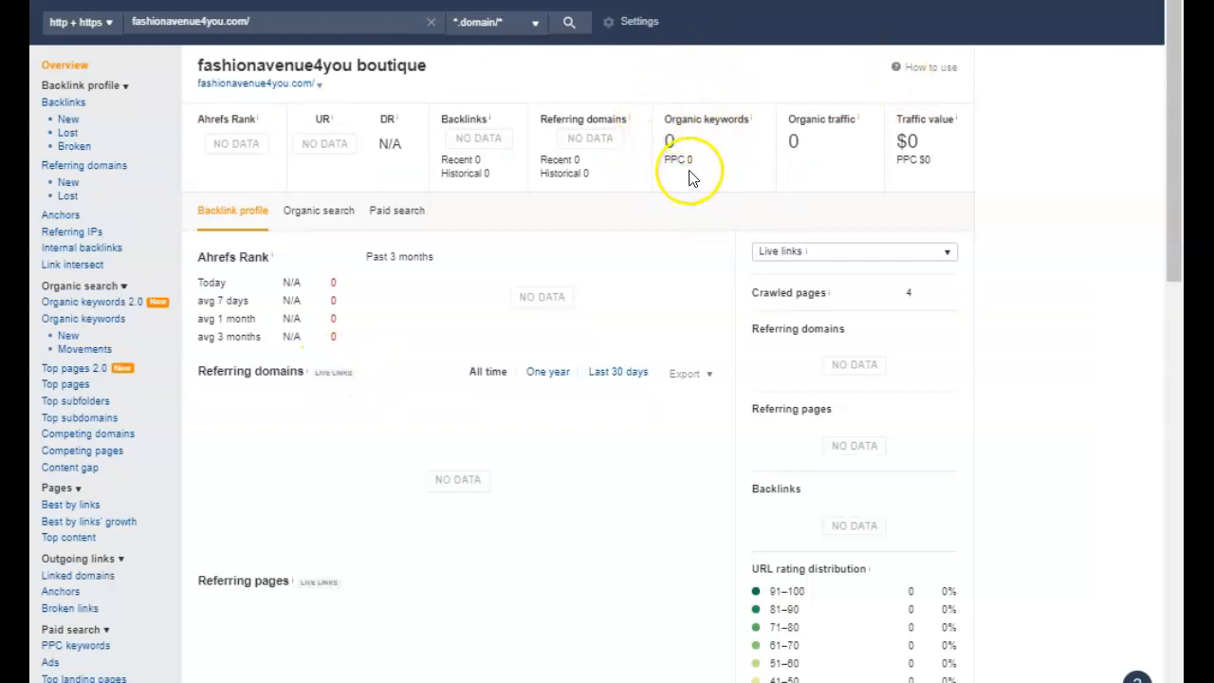
mouse_move(379, 136)
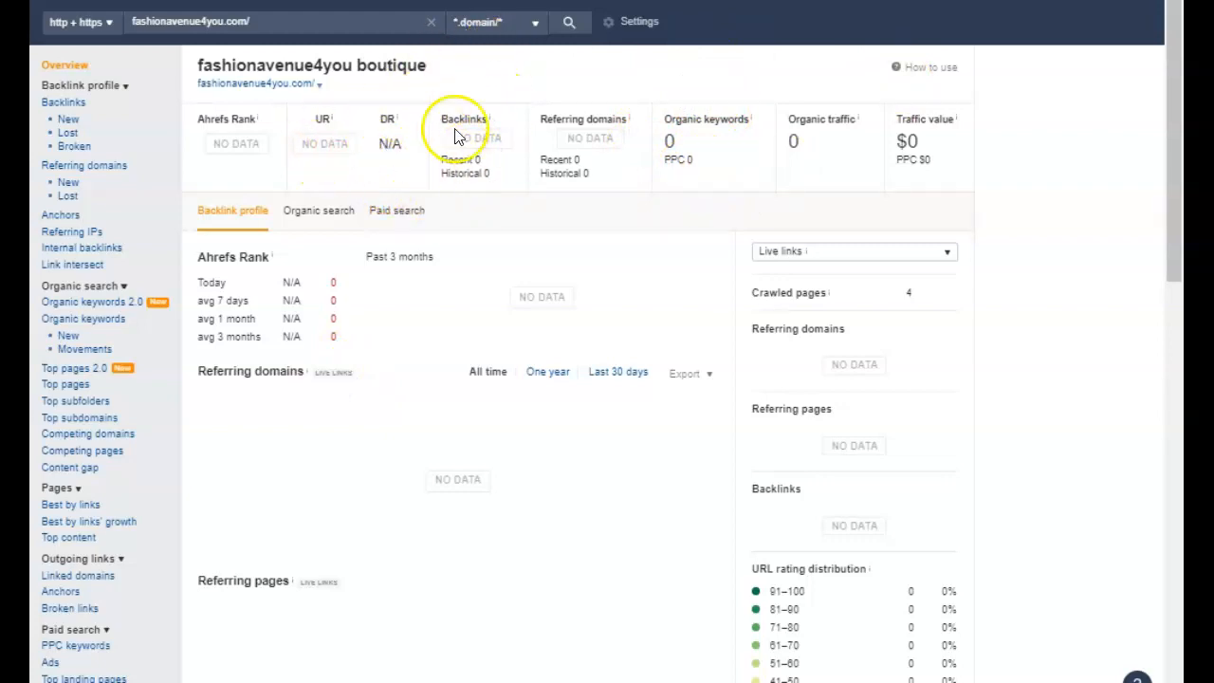
click(569, 23)
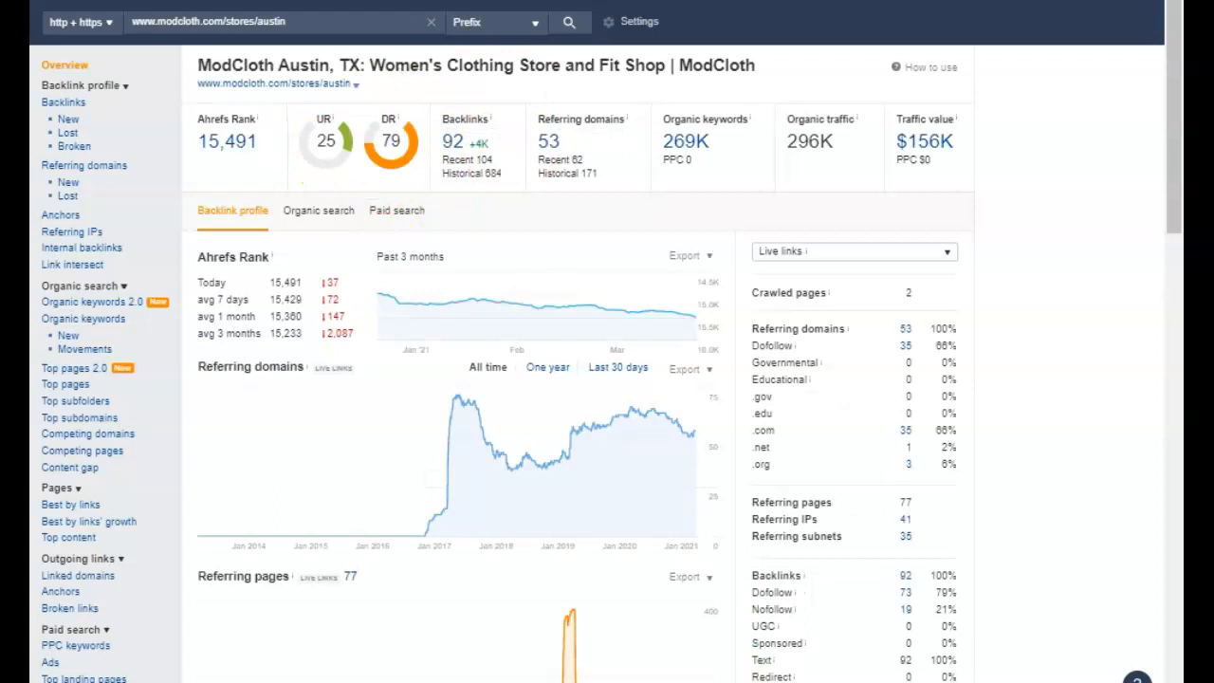
mouse_move(580, 273)
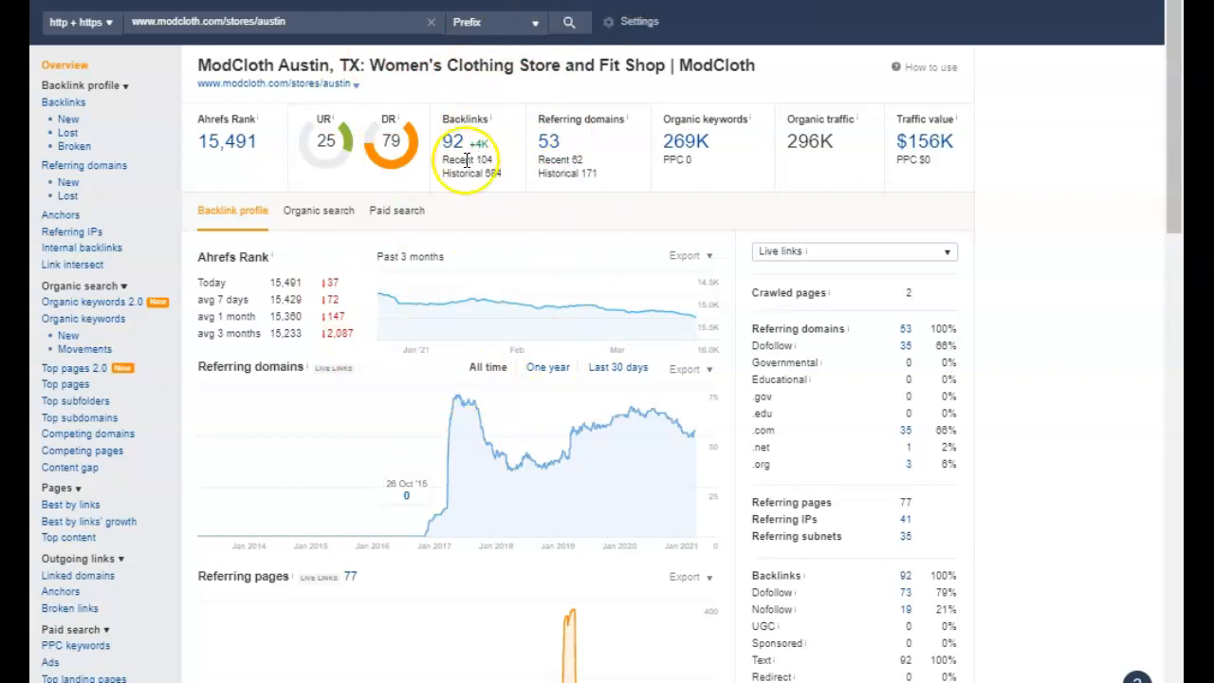
mouse_move(664, 161)
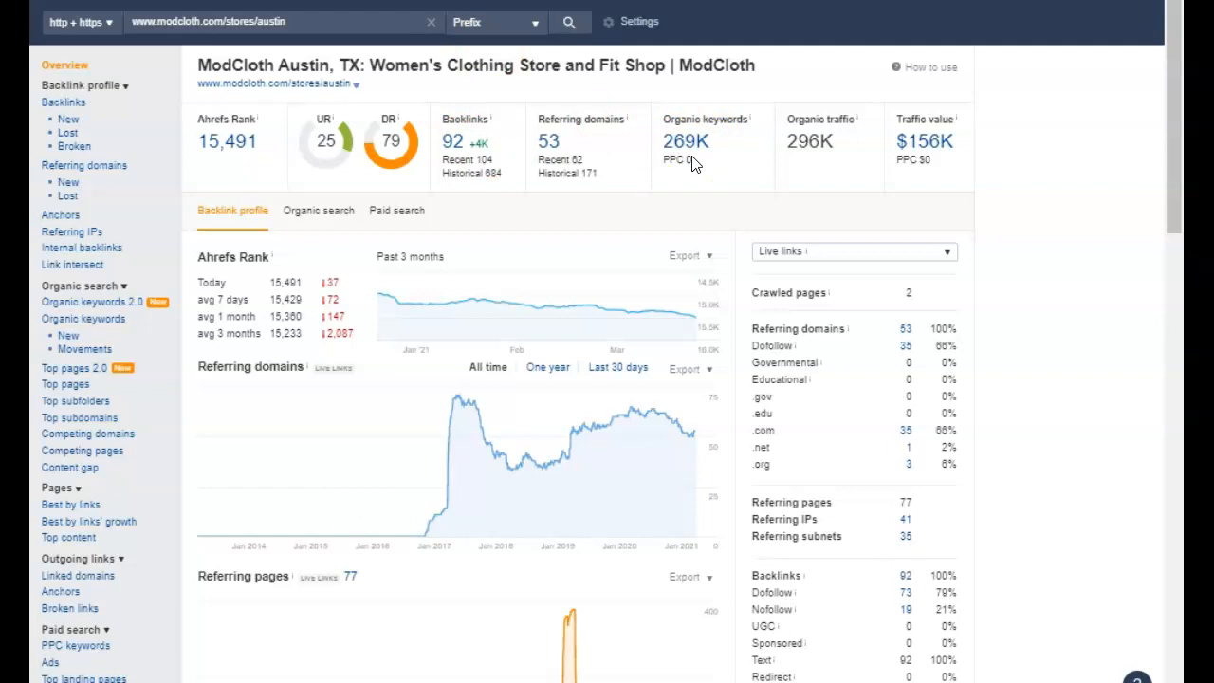
mouse_move(692, 163)
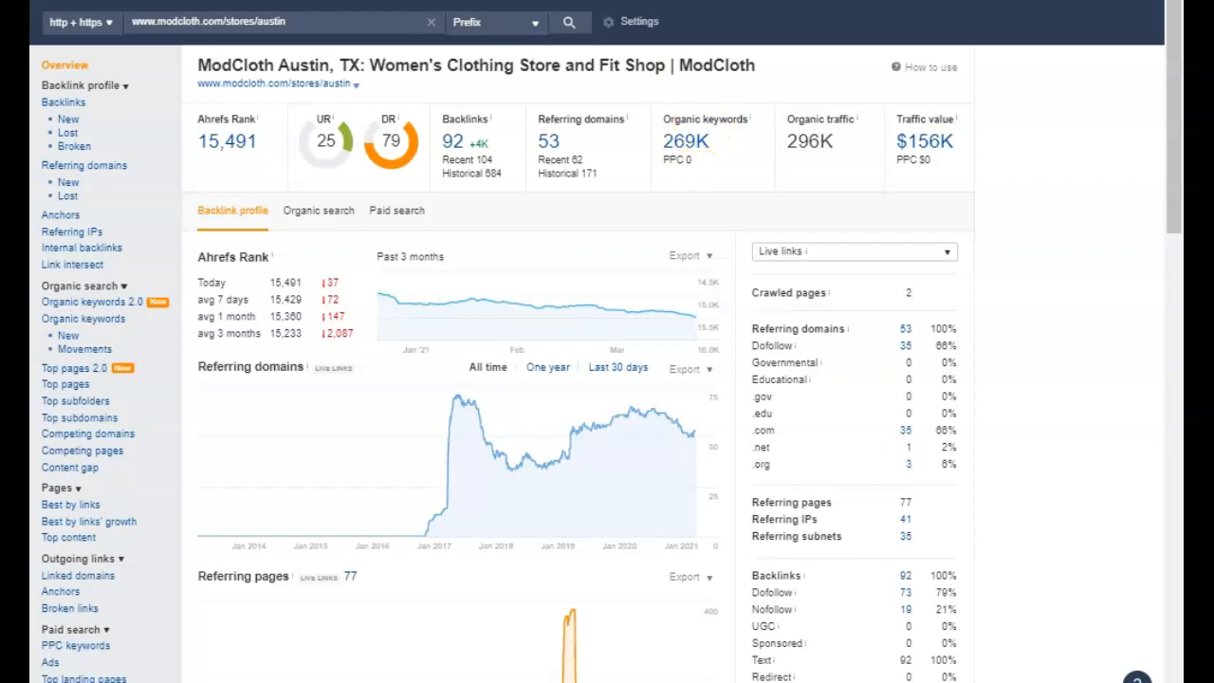
- Show the wildflowersatx.com overview with 73 backlinks, 45 referring domains and 533 organic keywords
click(569, 23)
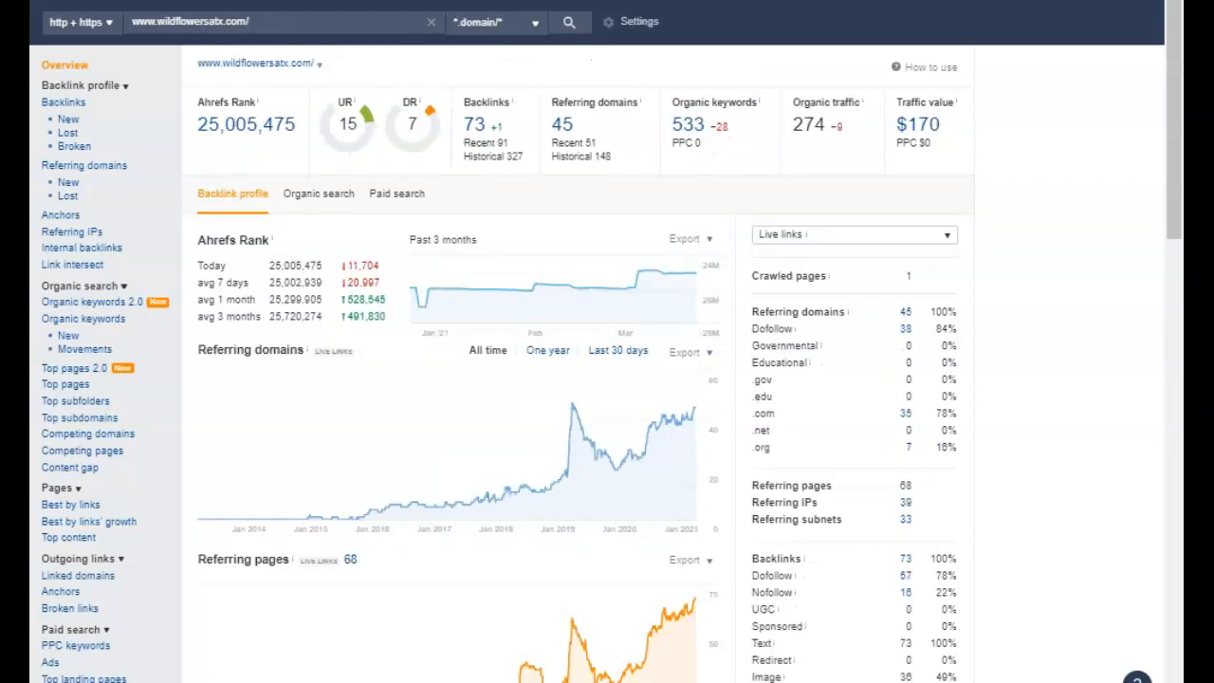
mouse_move(660, 174)
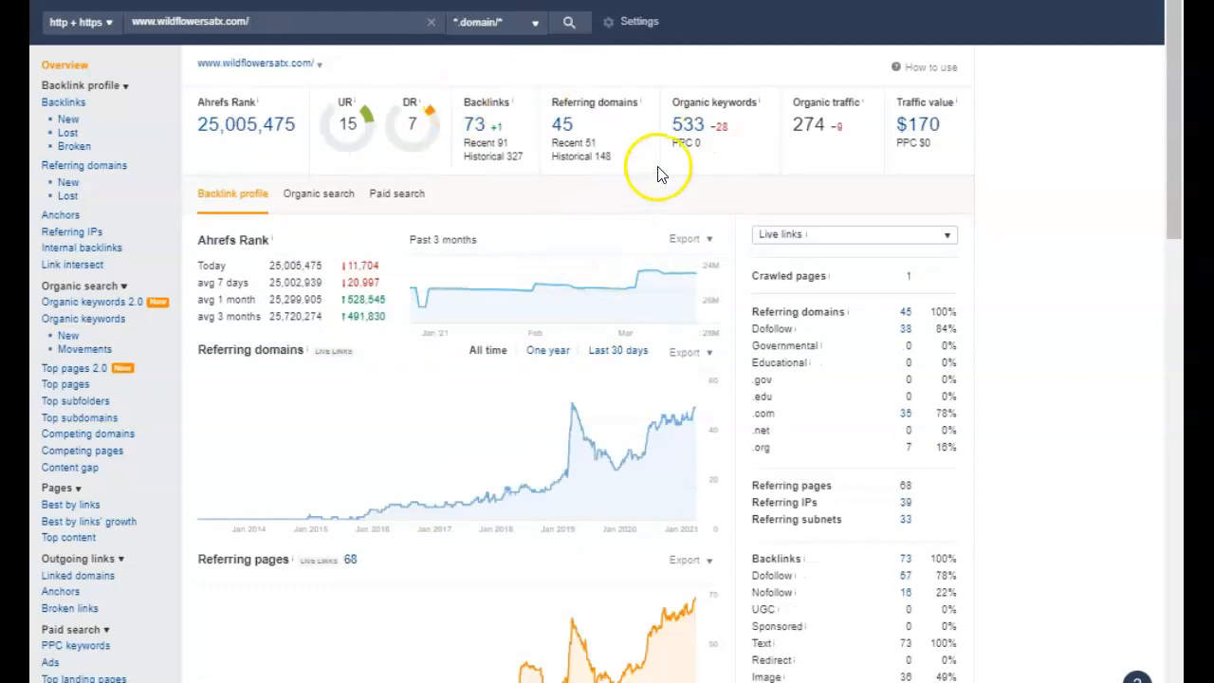
mouse_move(687, 131)
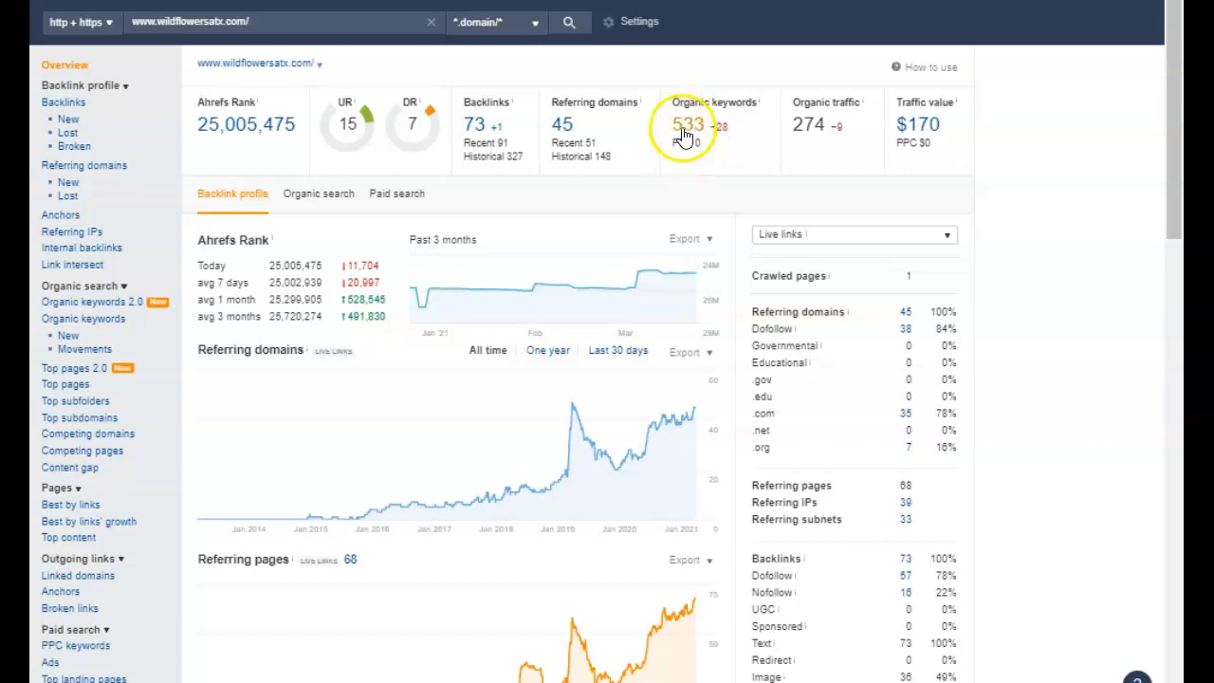
mouse_move(349, 142)
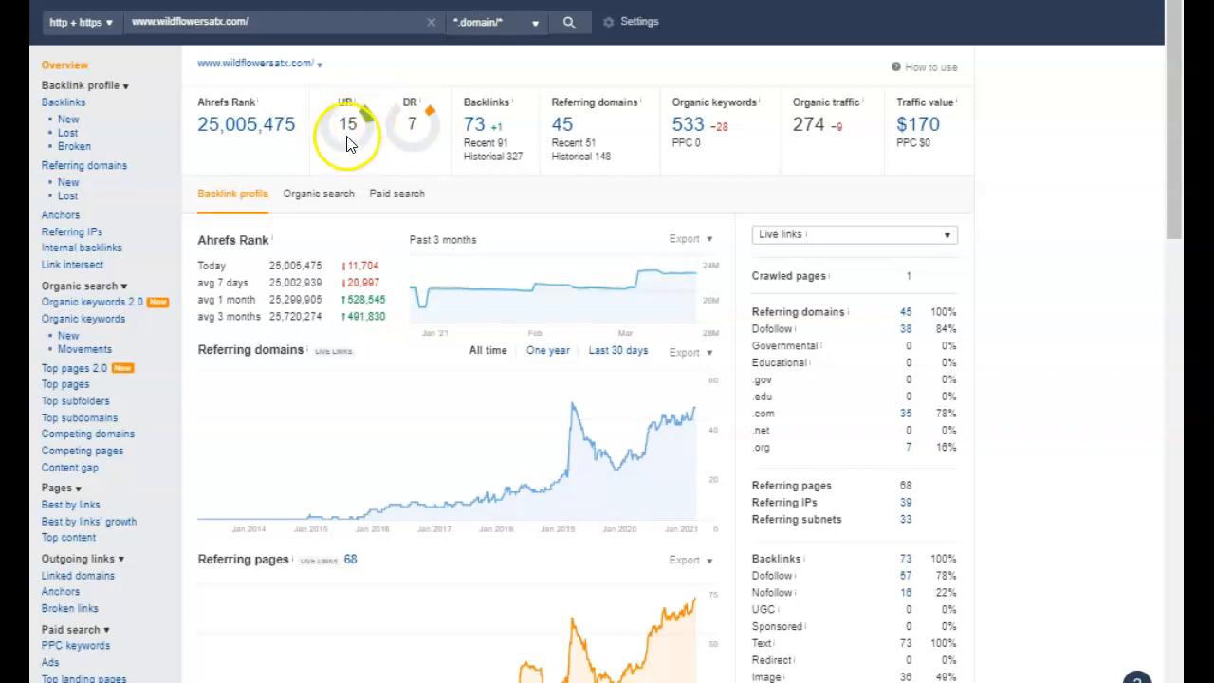
mouse_move(409, 131)
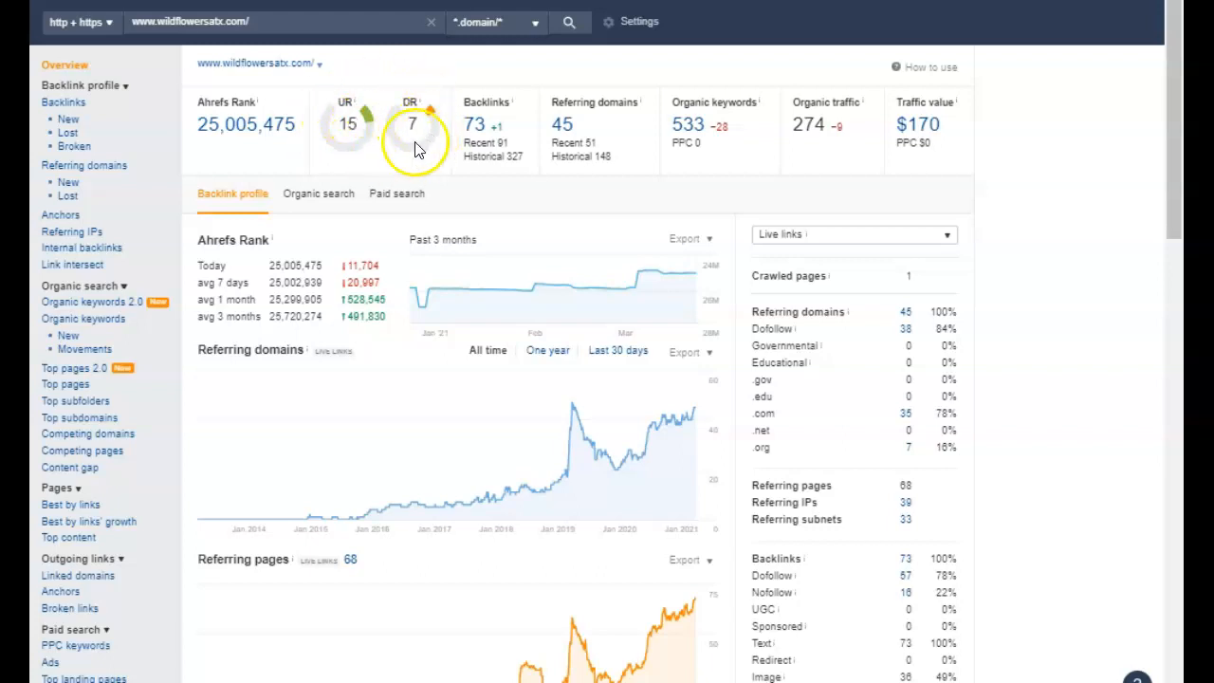
mouse_move(492, 155)
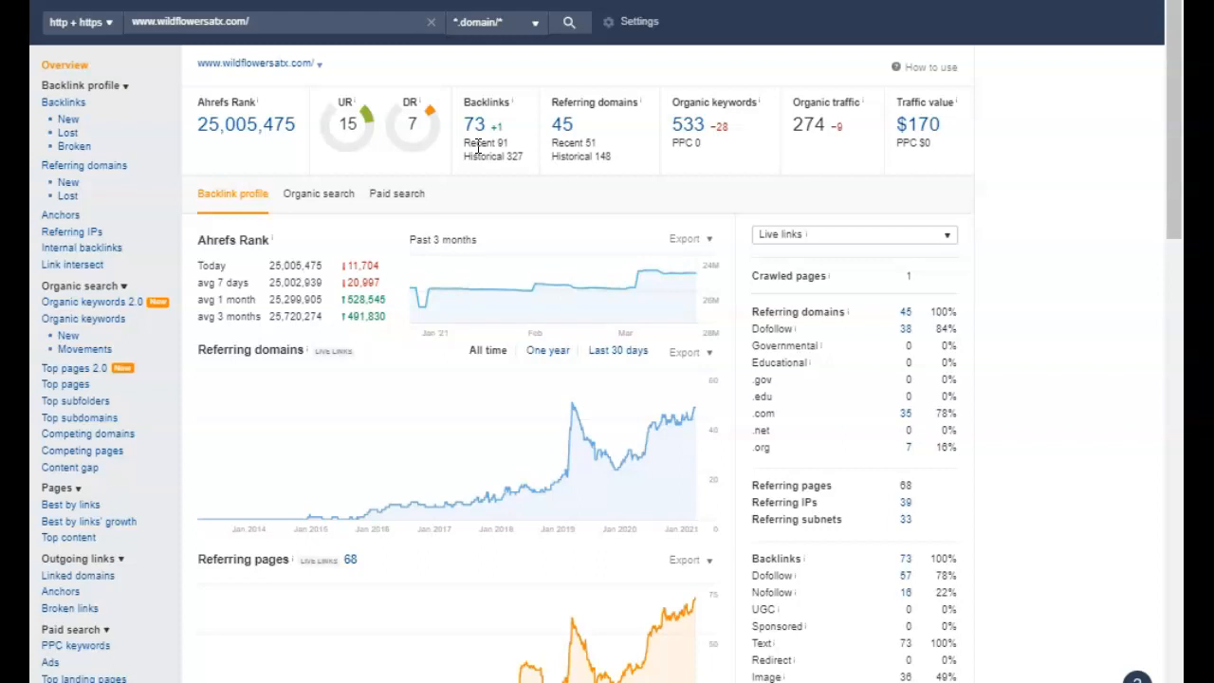
mouse_move(345, 129)
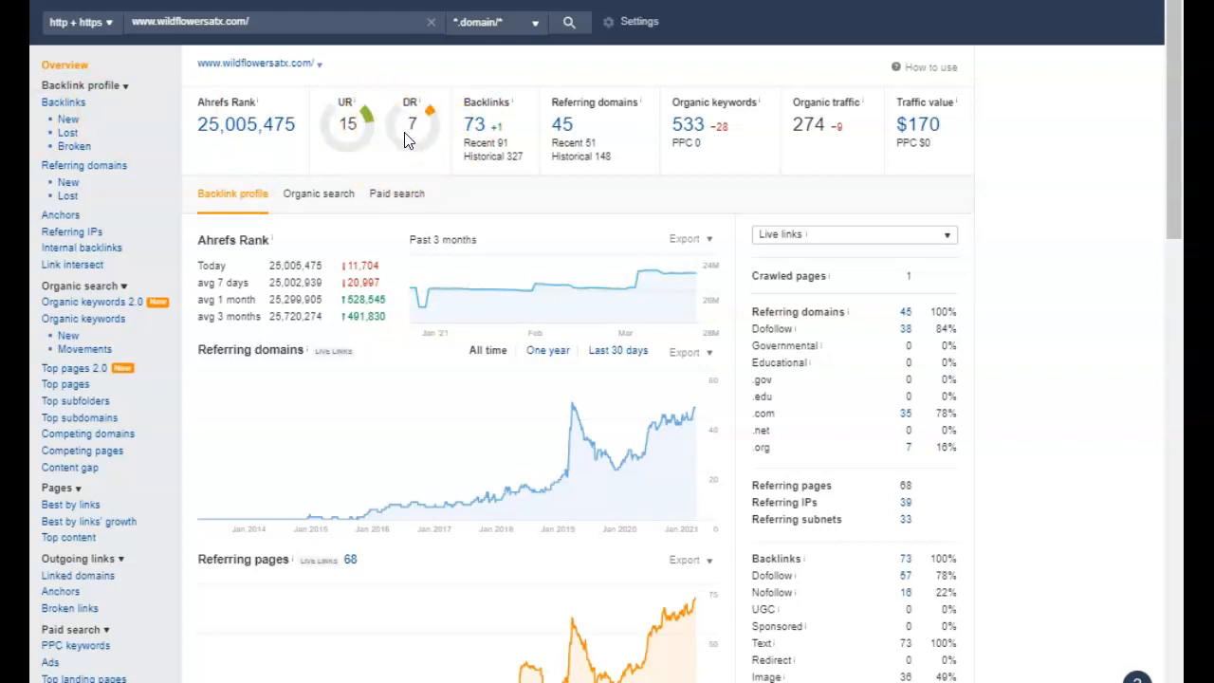
mouse_move(626, 98)
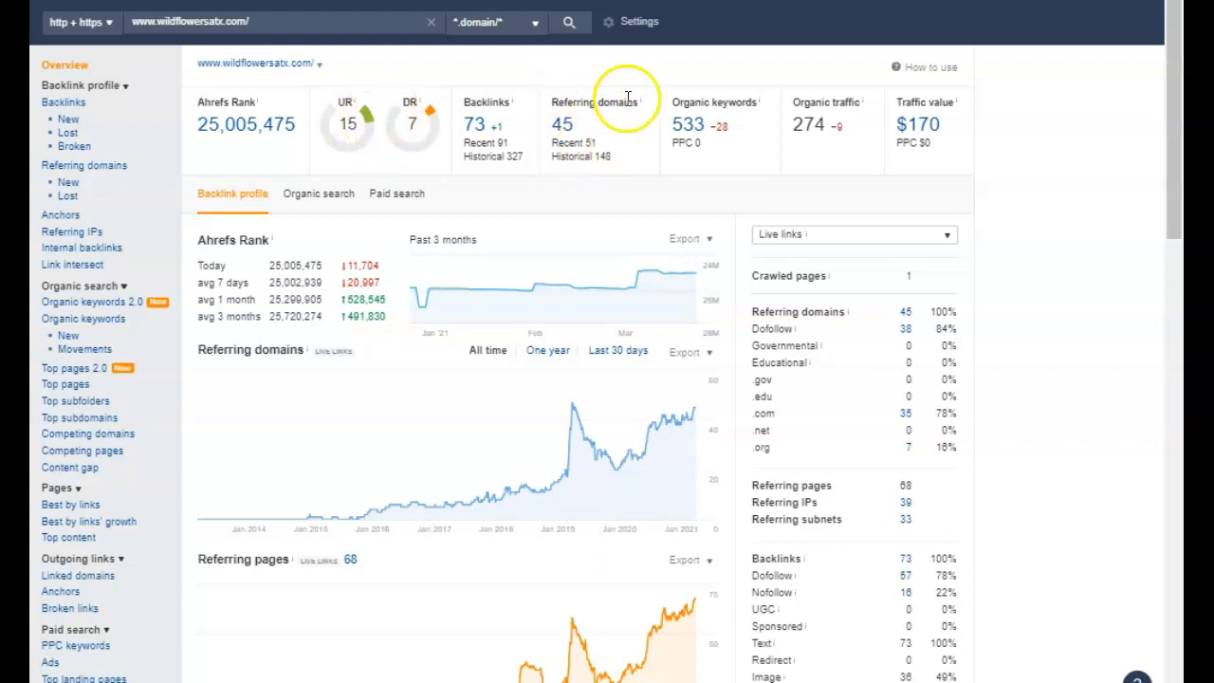
mouse_move(713, 121)
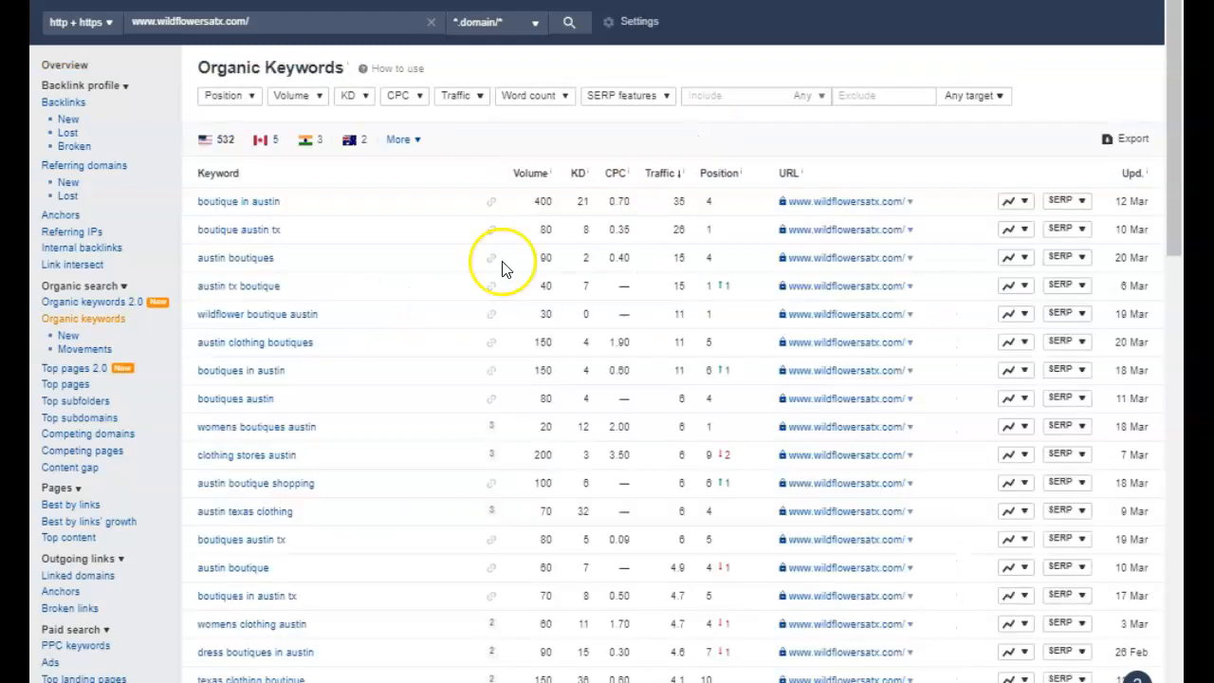
mouse_move(228, 235)
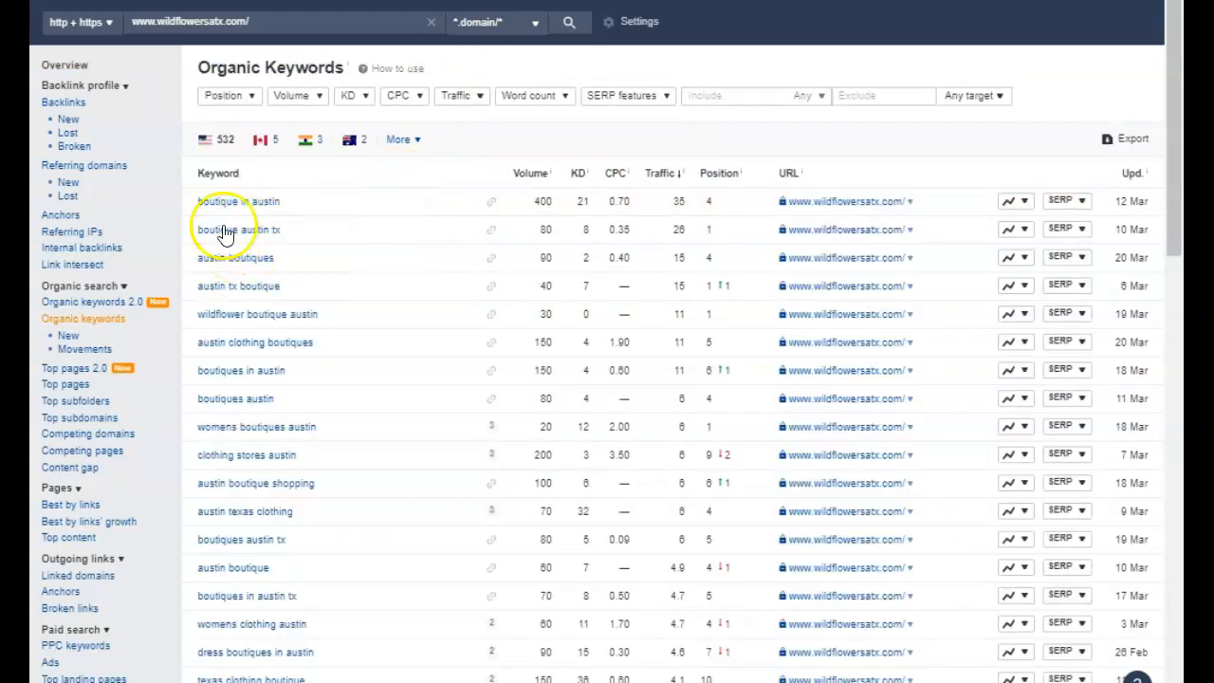
mouse_move(281, 201)
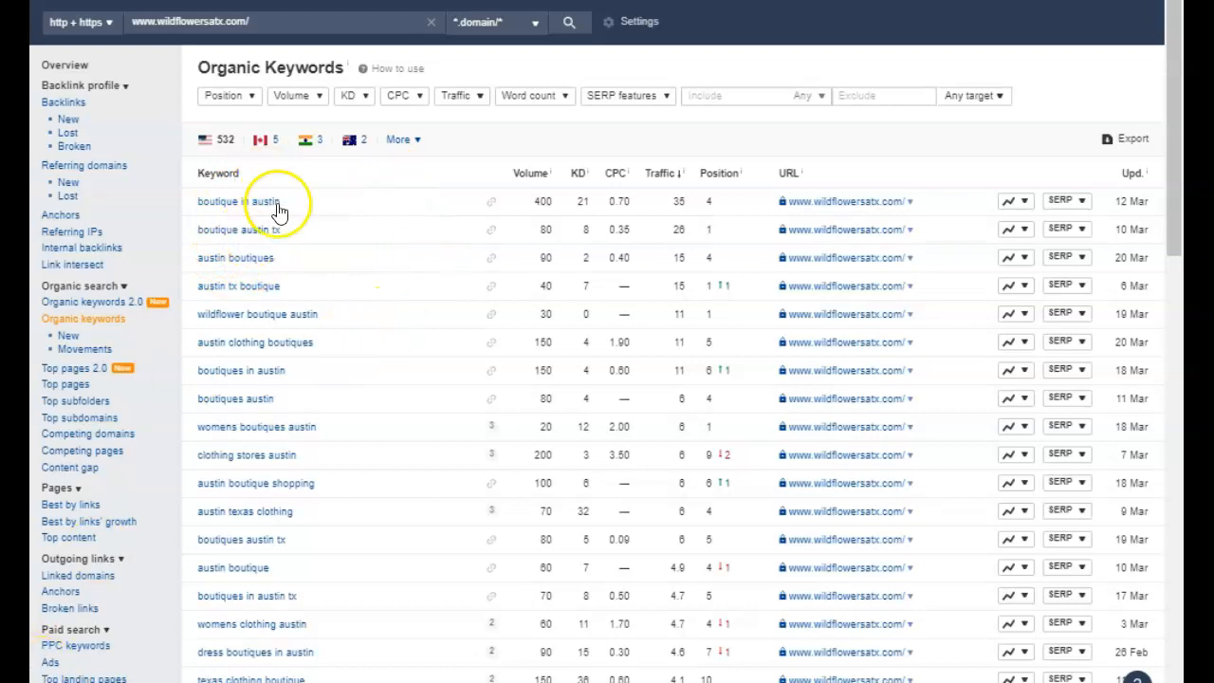
mouse_move(560, 178)
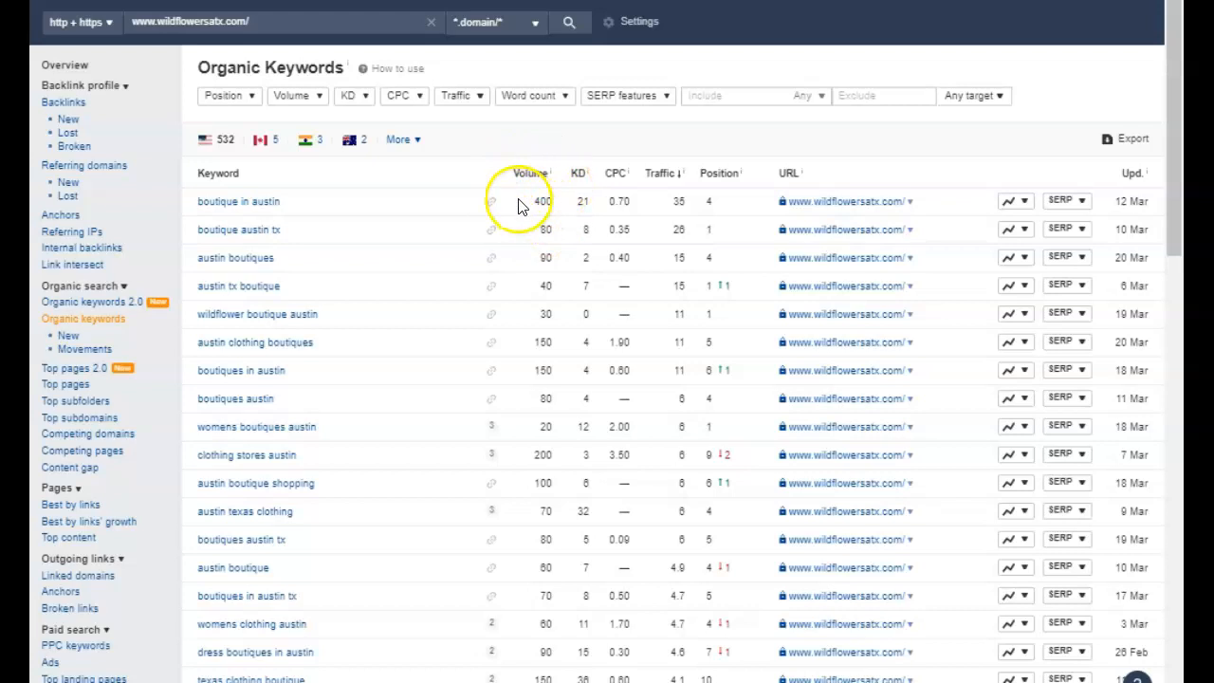
mouse_move(279, 175)
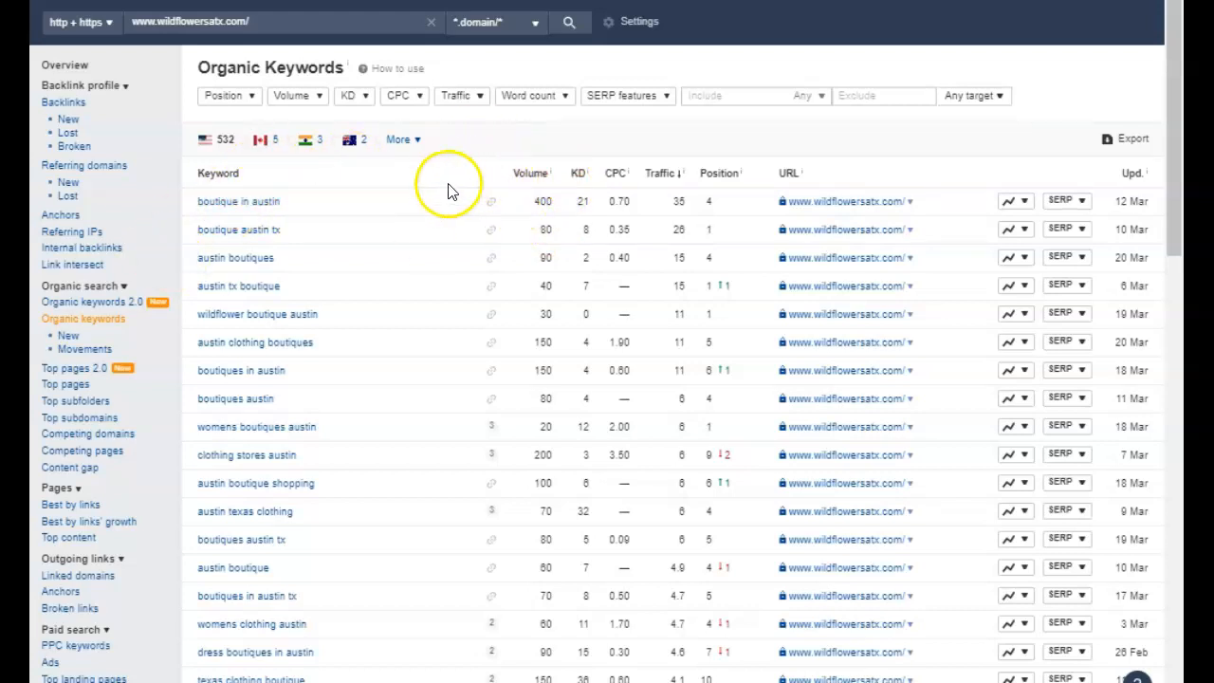
mouse_move(554, 186)
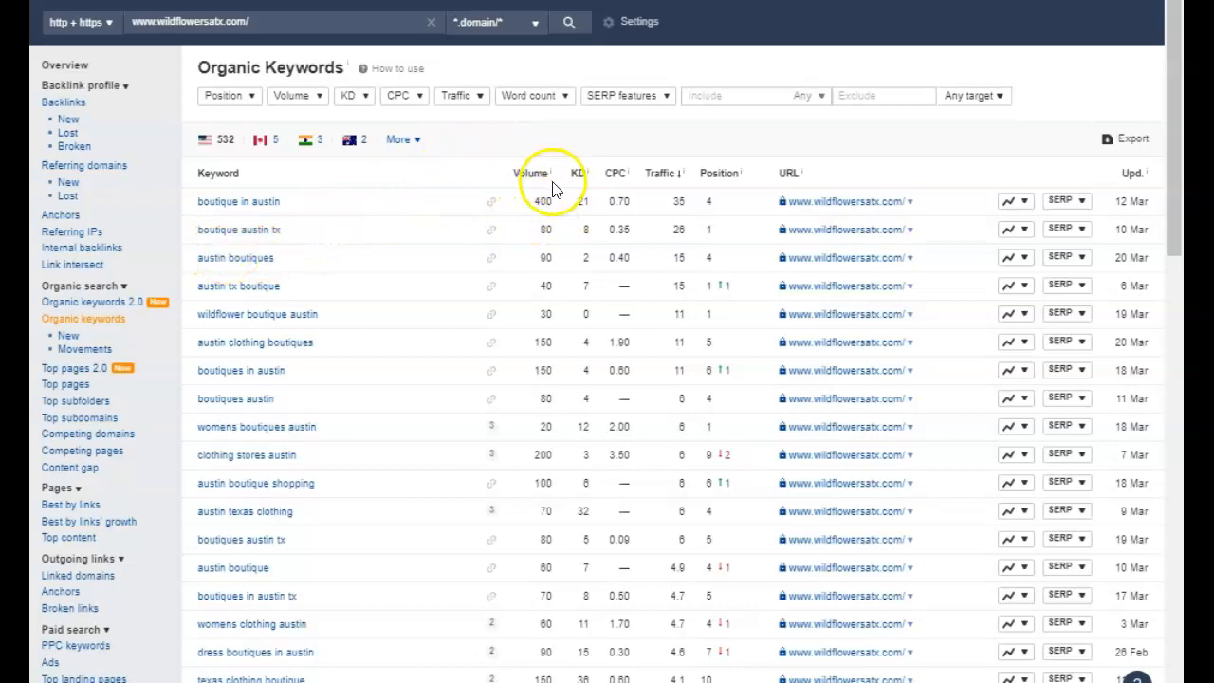
mouse_move(387, 235)
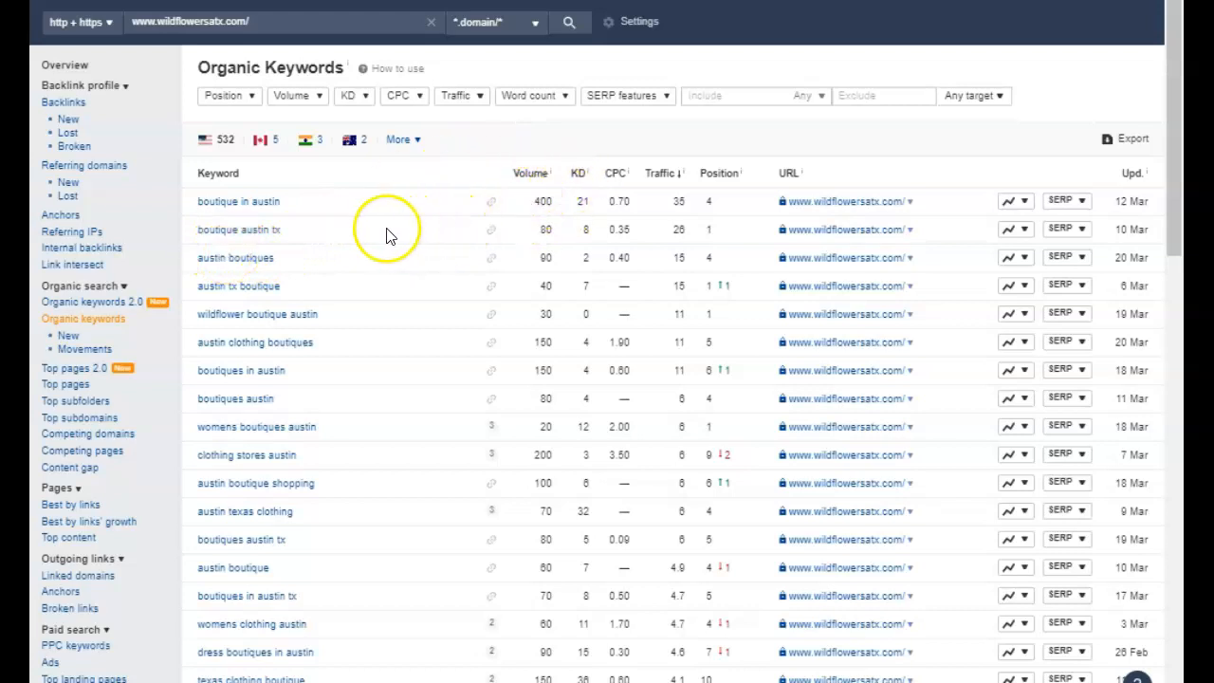
mouse_move(717, 198)
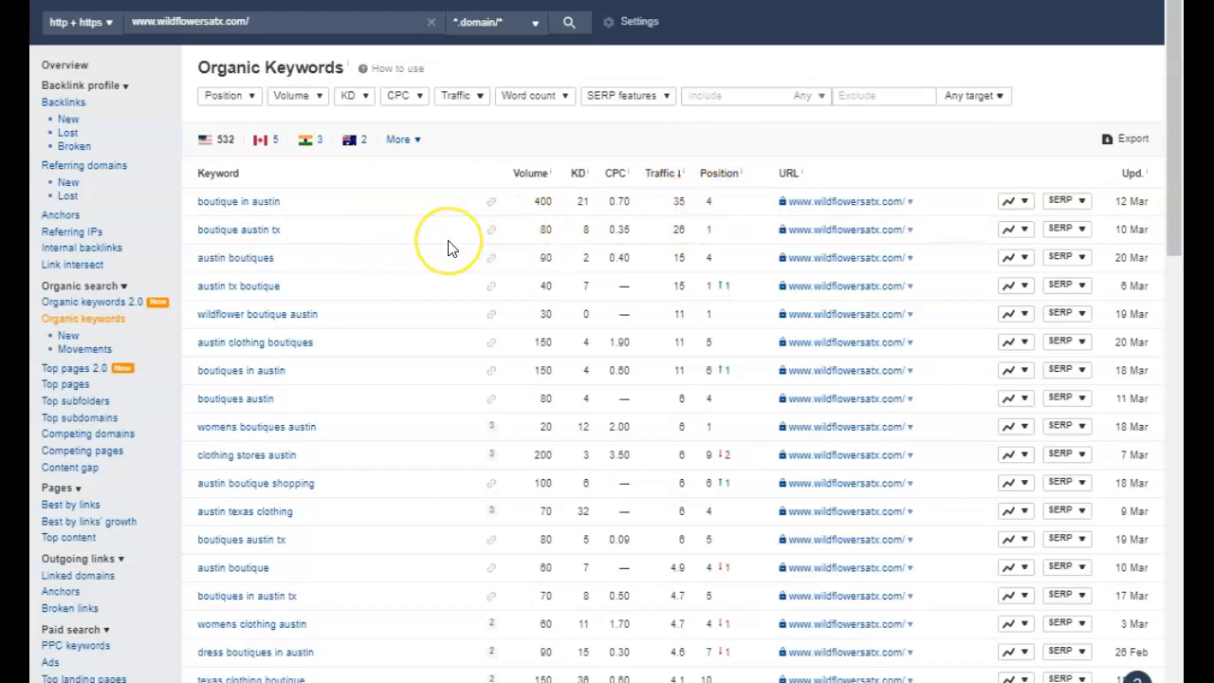
mouse_move(294, 237)
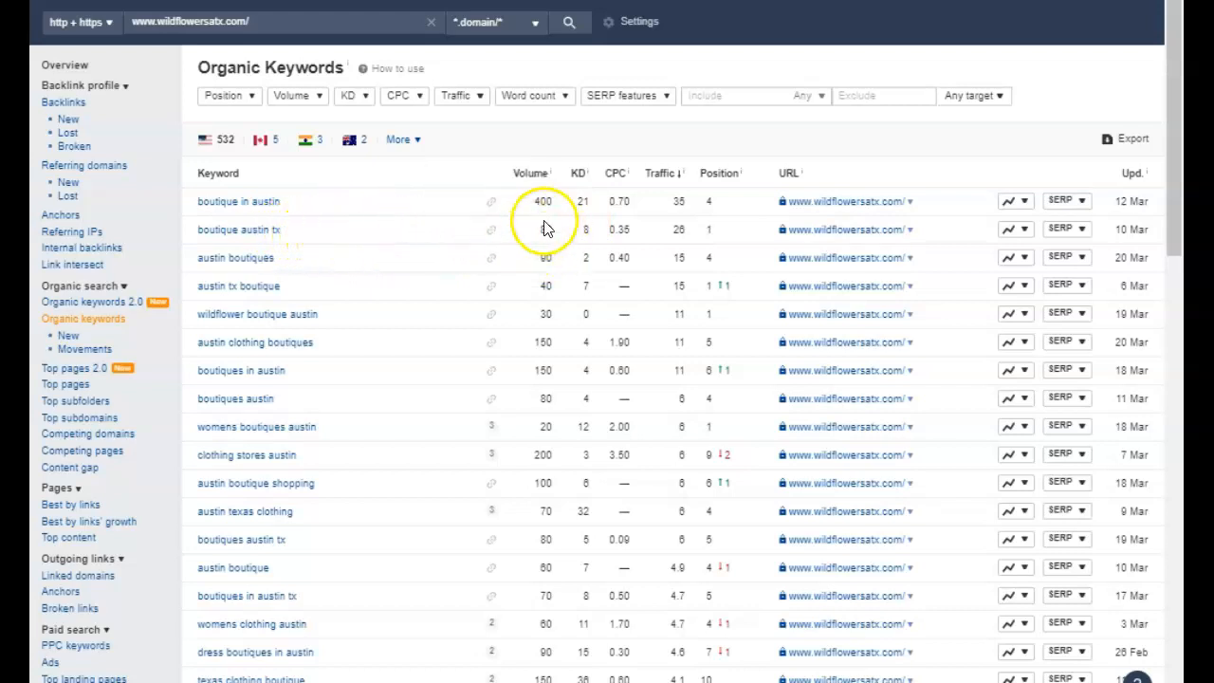
mouse_move(530, 258)
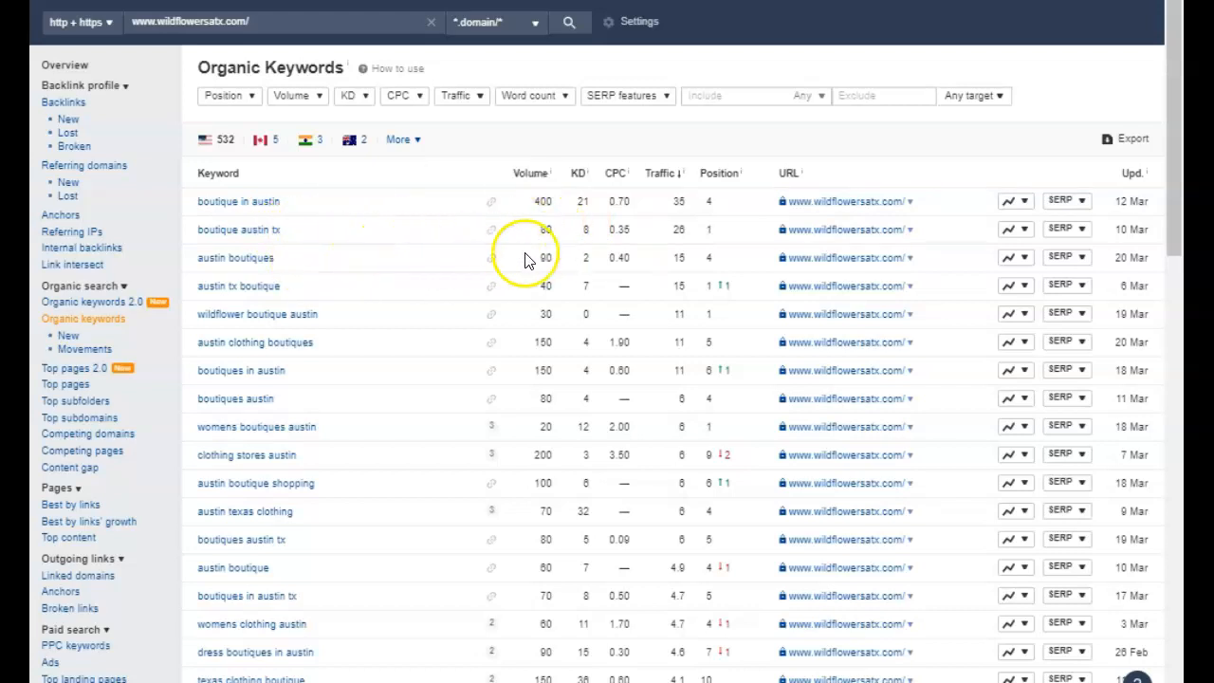
mouse_move(339, 292)
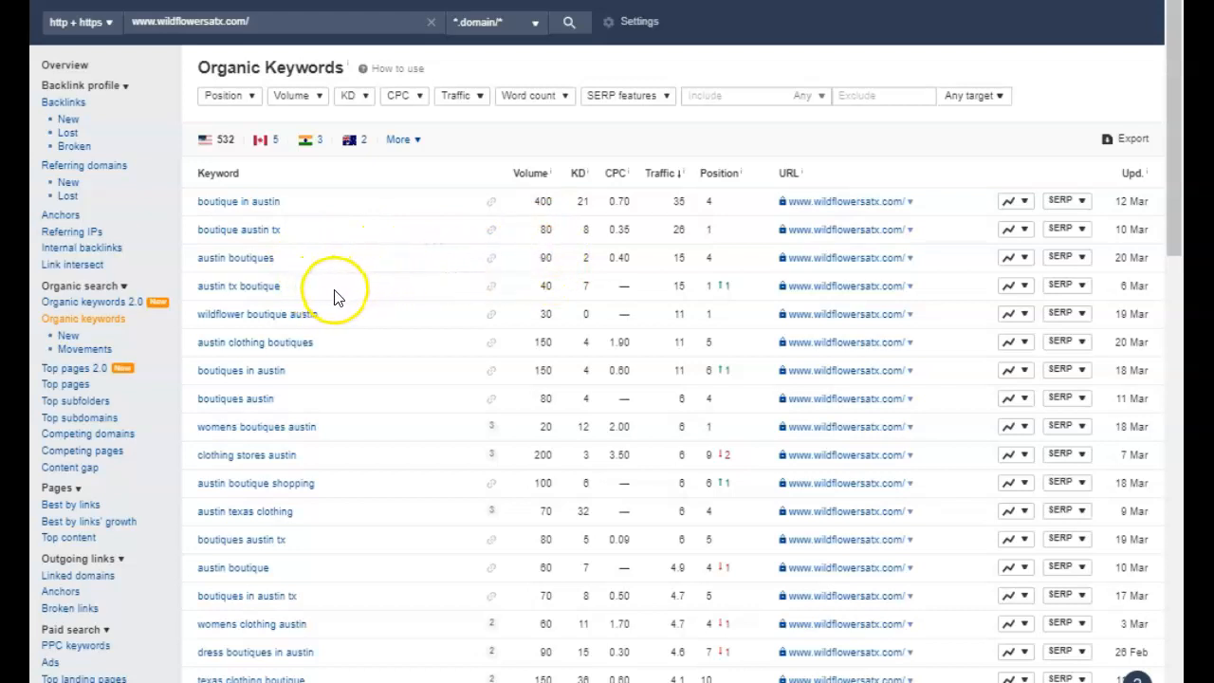
mouse_move(540, 285)
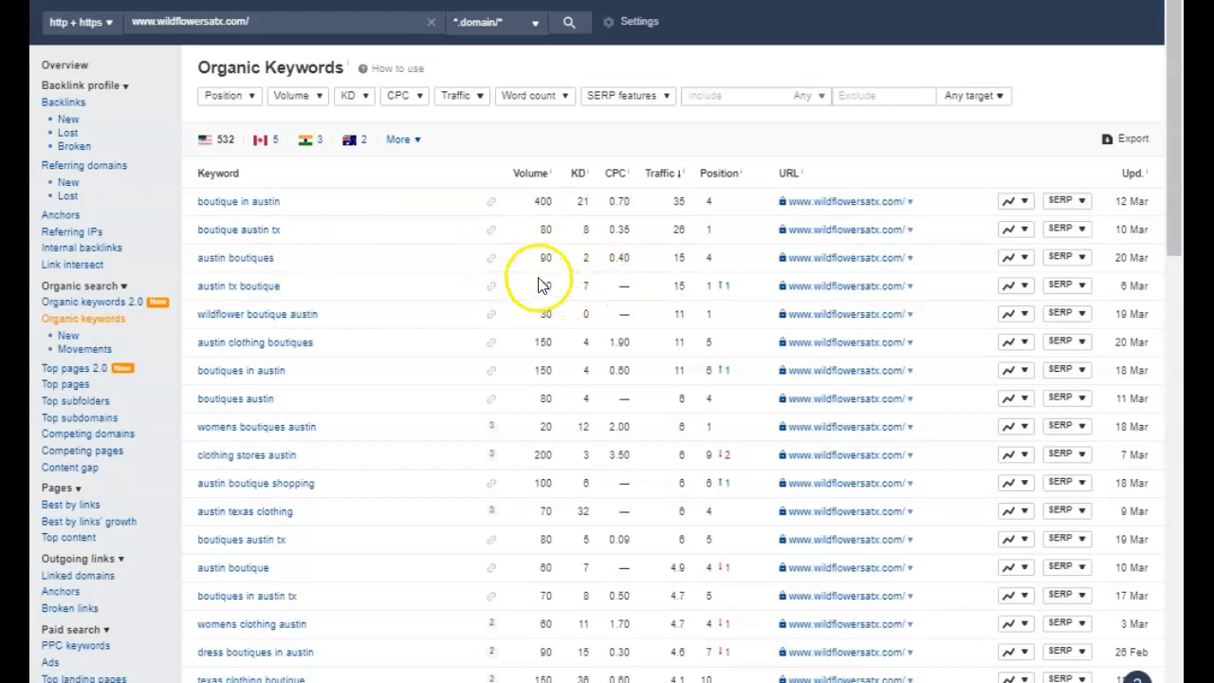
mouse_move(603, 421)
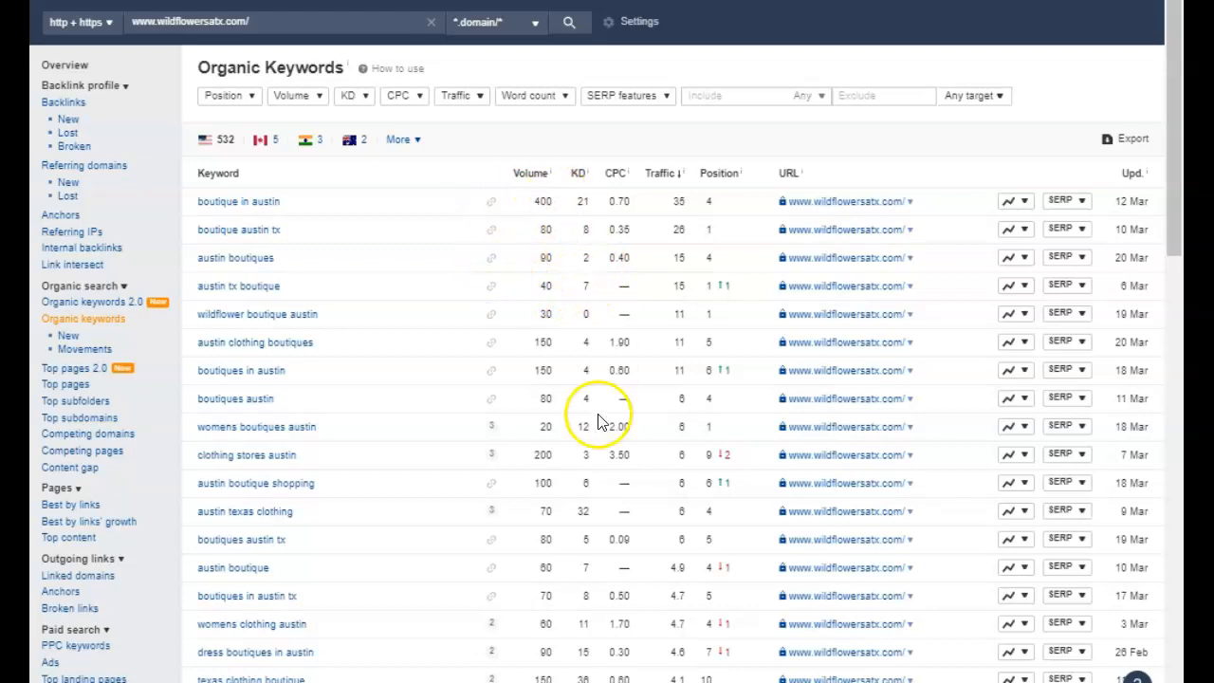
- Scroll further through wildflowersatx.com's organic keywords report before moving to modcloth.com
scroll(down, 3)
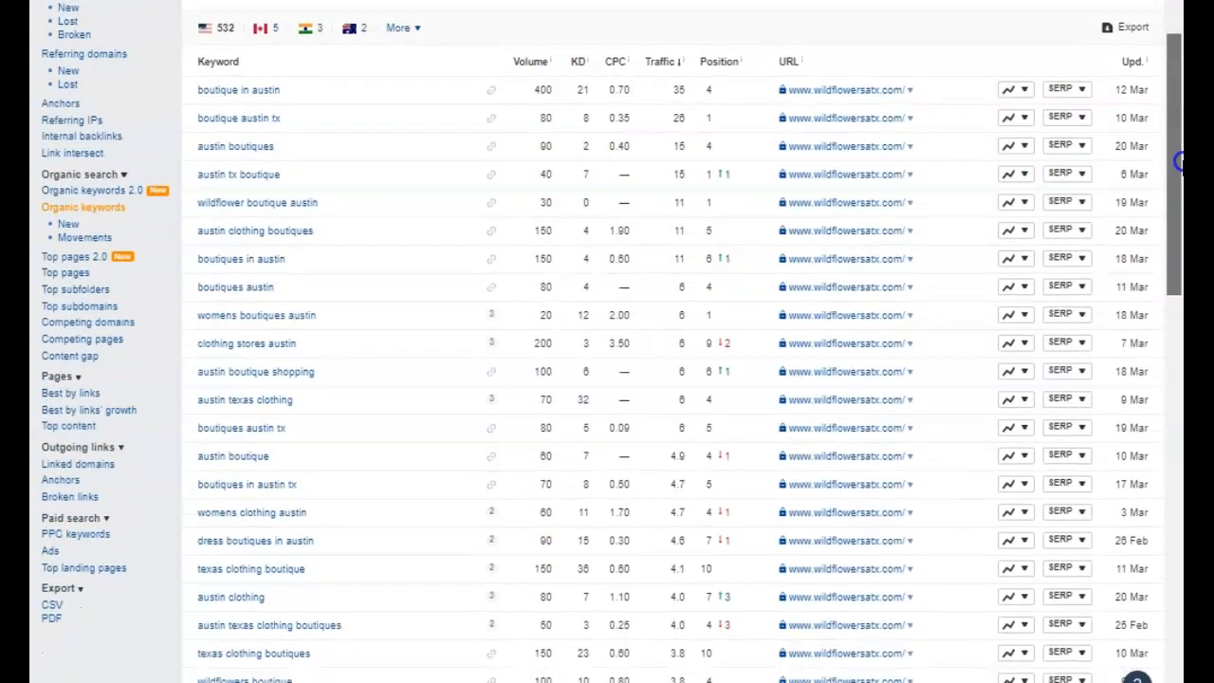
scroll(down, 3)
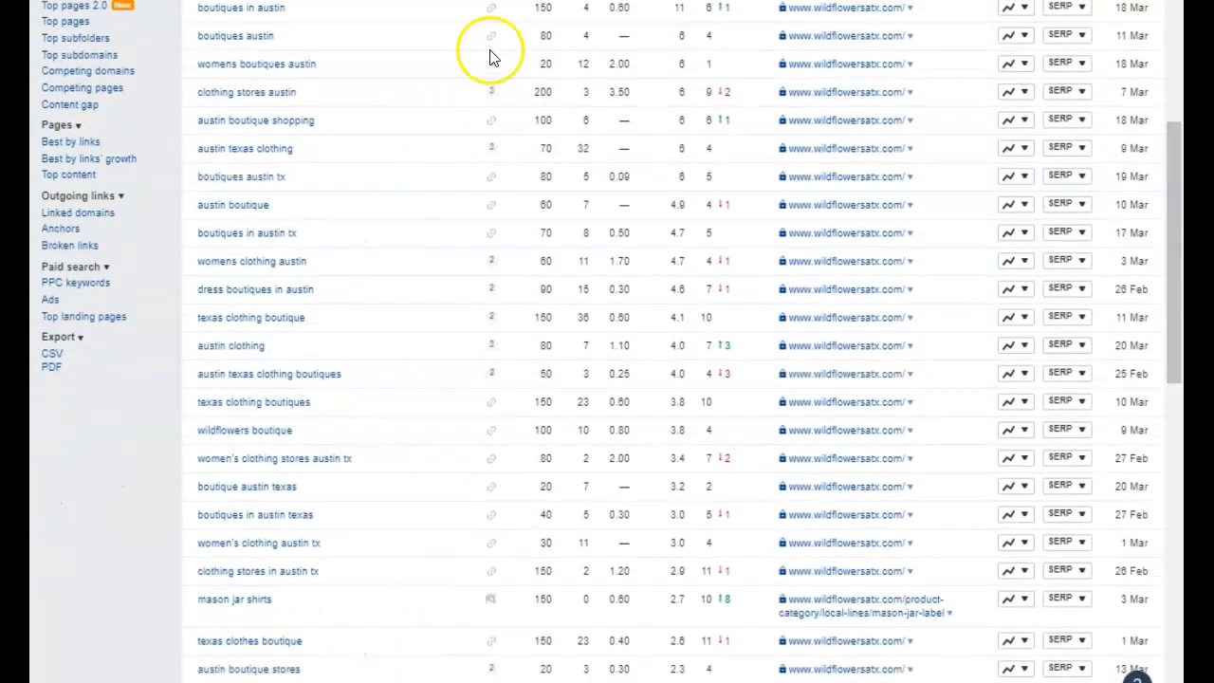
mouse_move(609, 667)
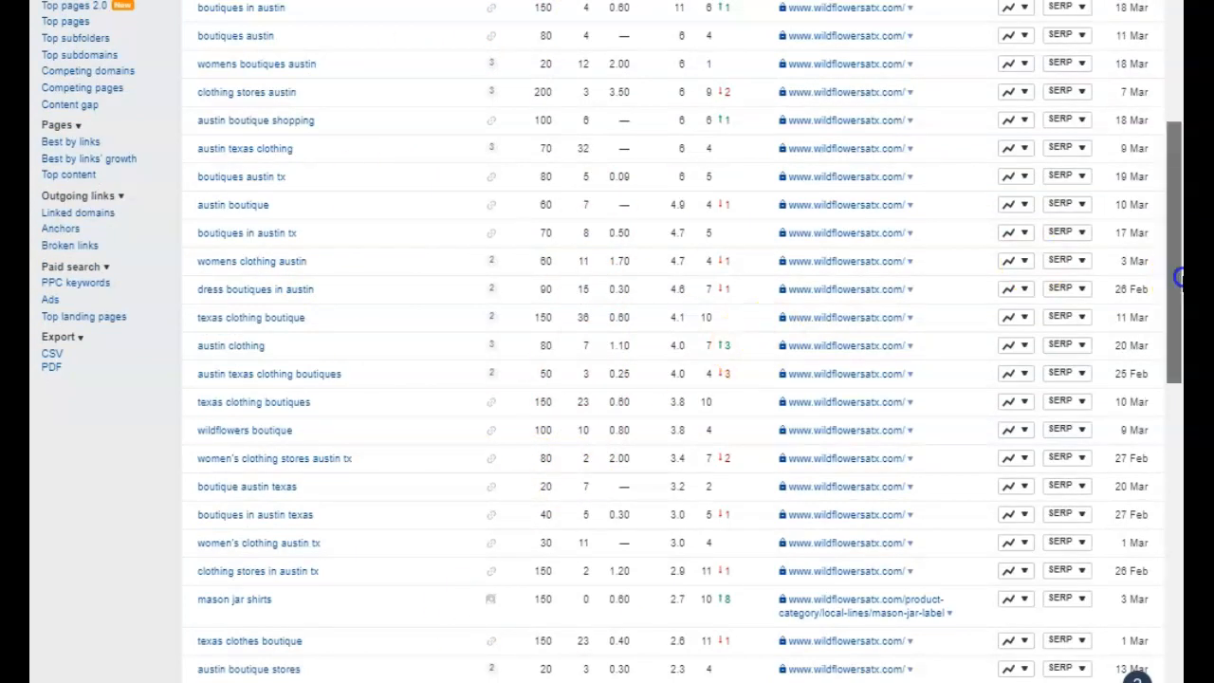
scroll(up, 3)
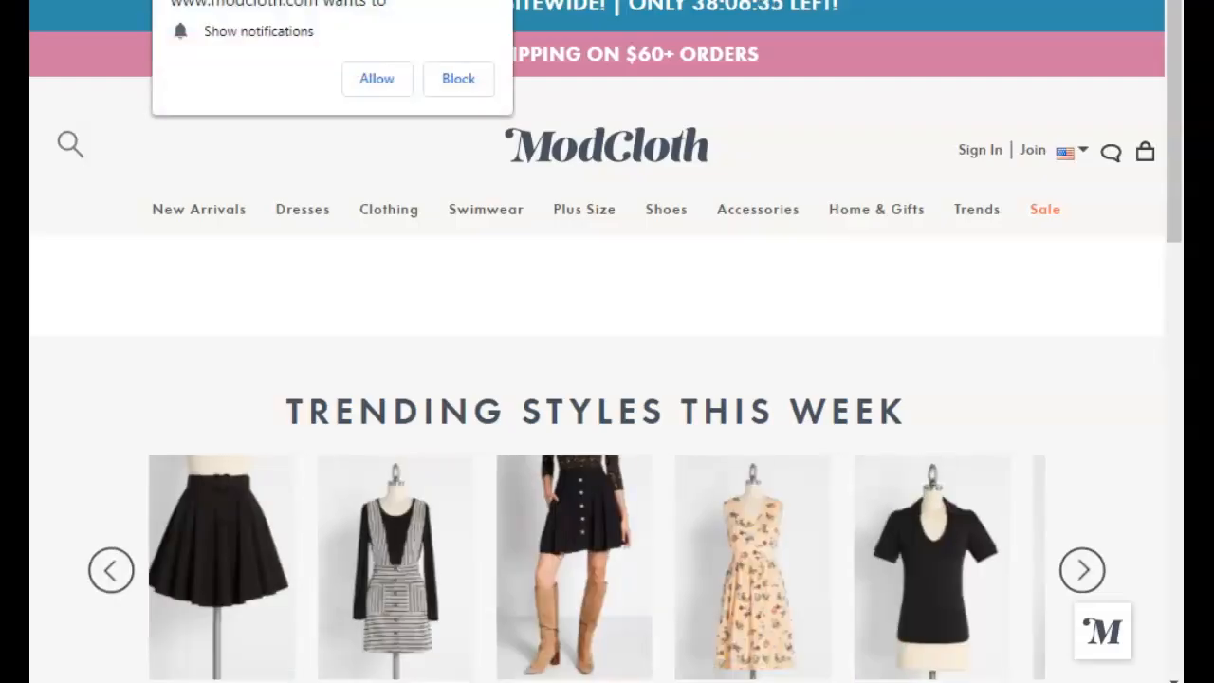
- View the fashionavenue4you overview, then the ModCloth Austin store's 92 backlinks and 53 referring domains
click(1082, 569)
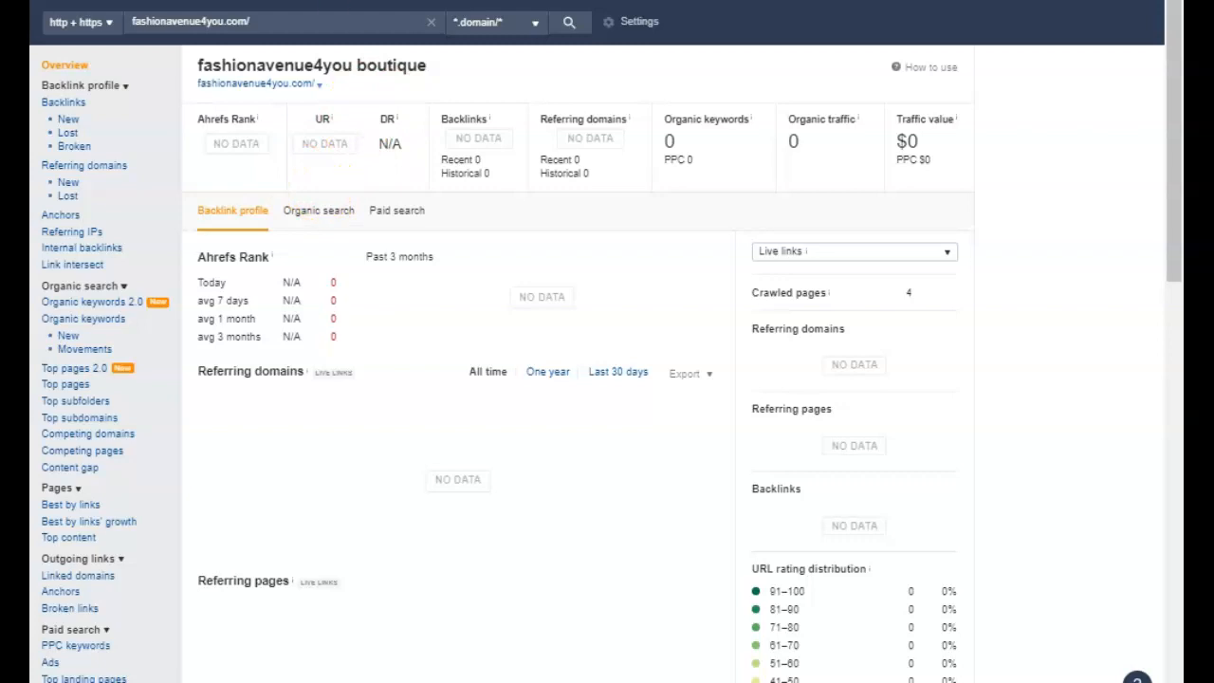
click(569, 23)
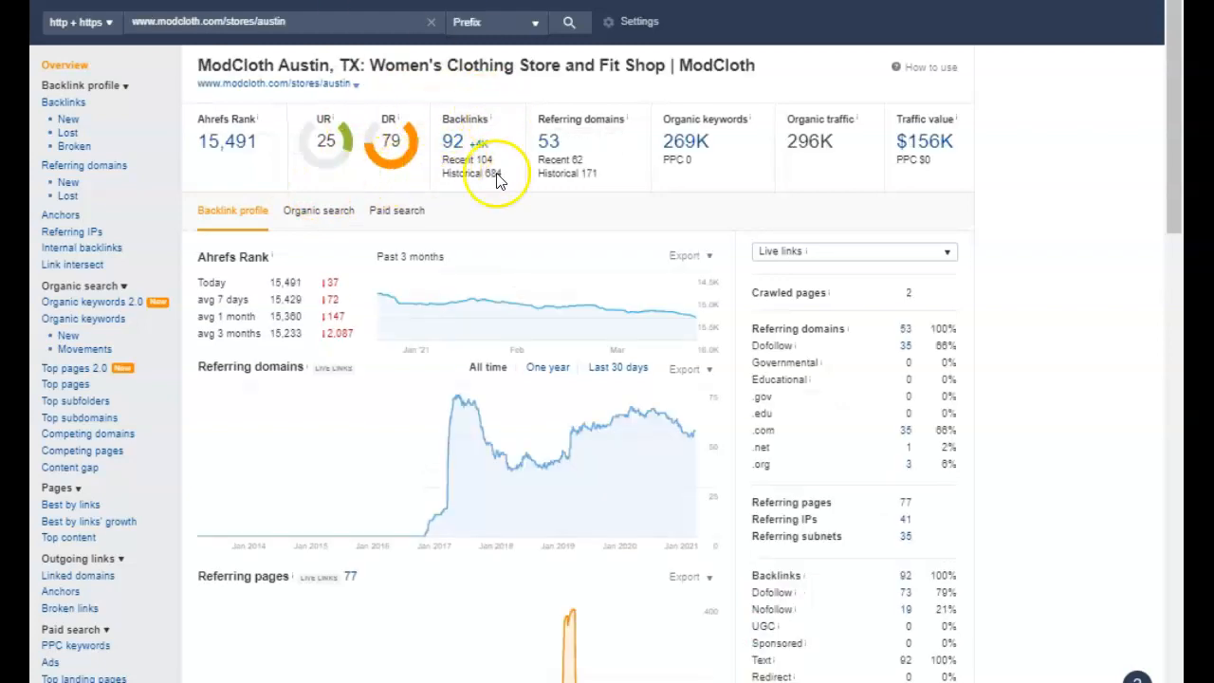
mouse_move(451, 93)
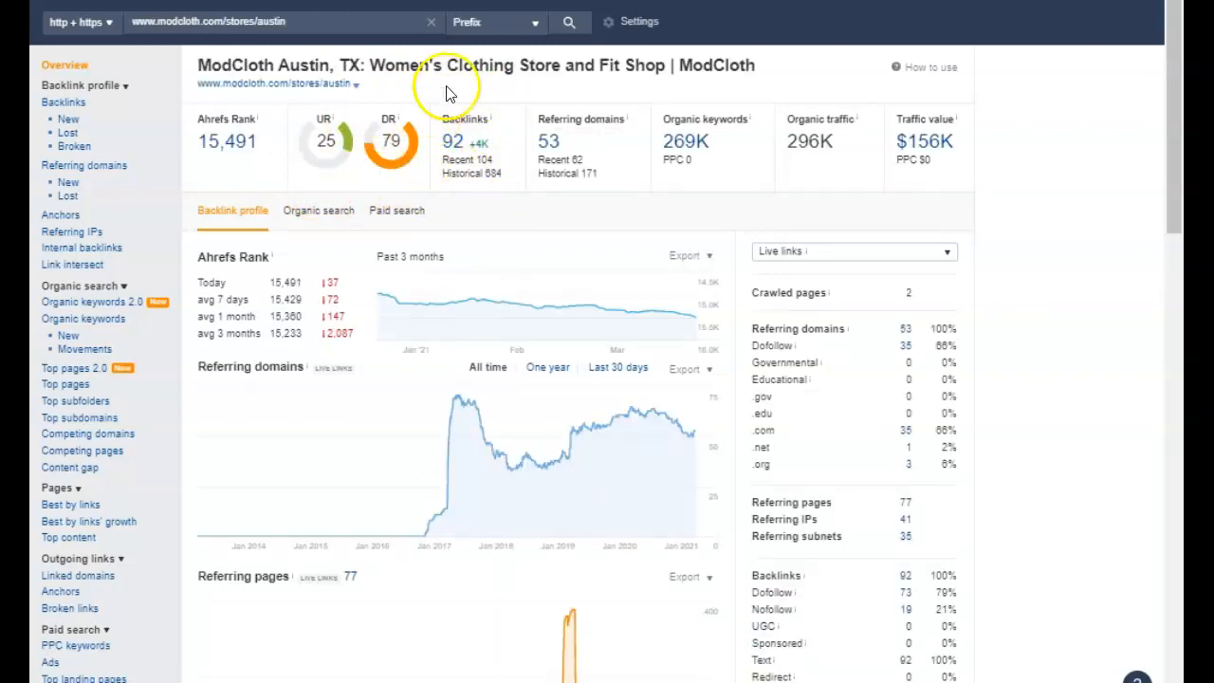
mouse_move(478, 142)
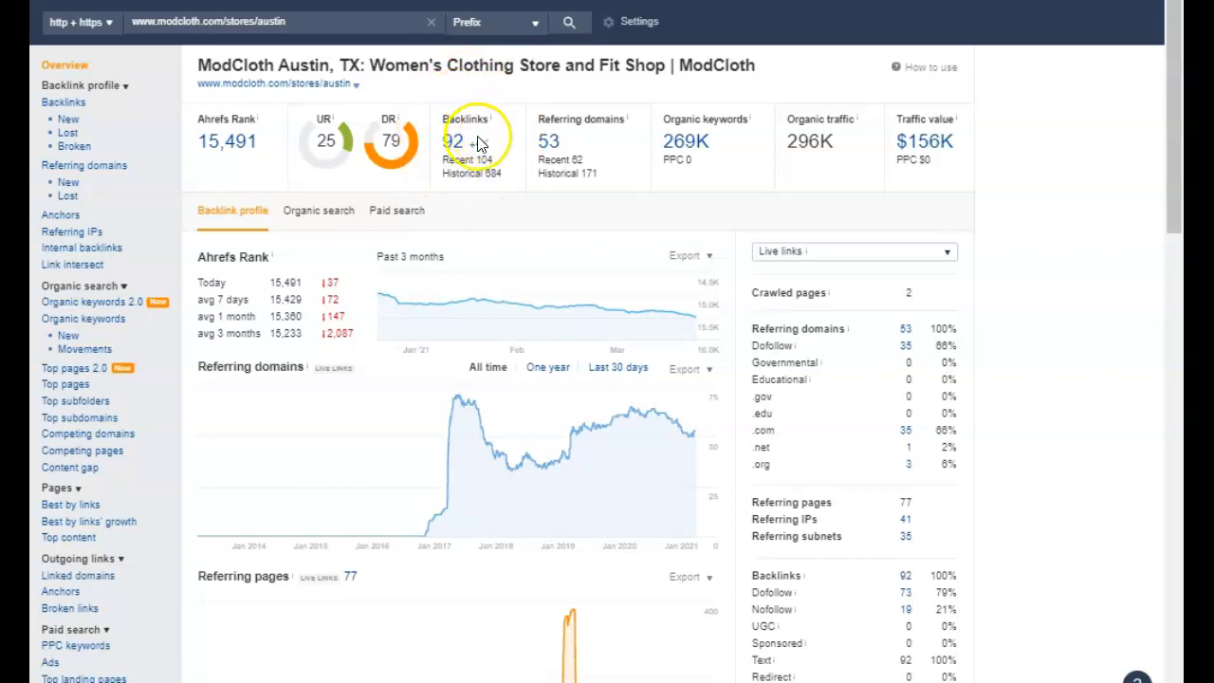
mouse_move(326, 159)
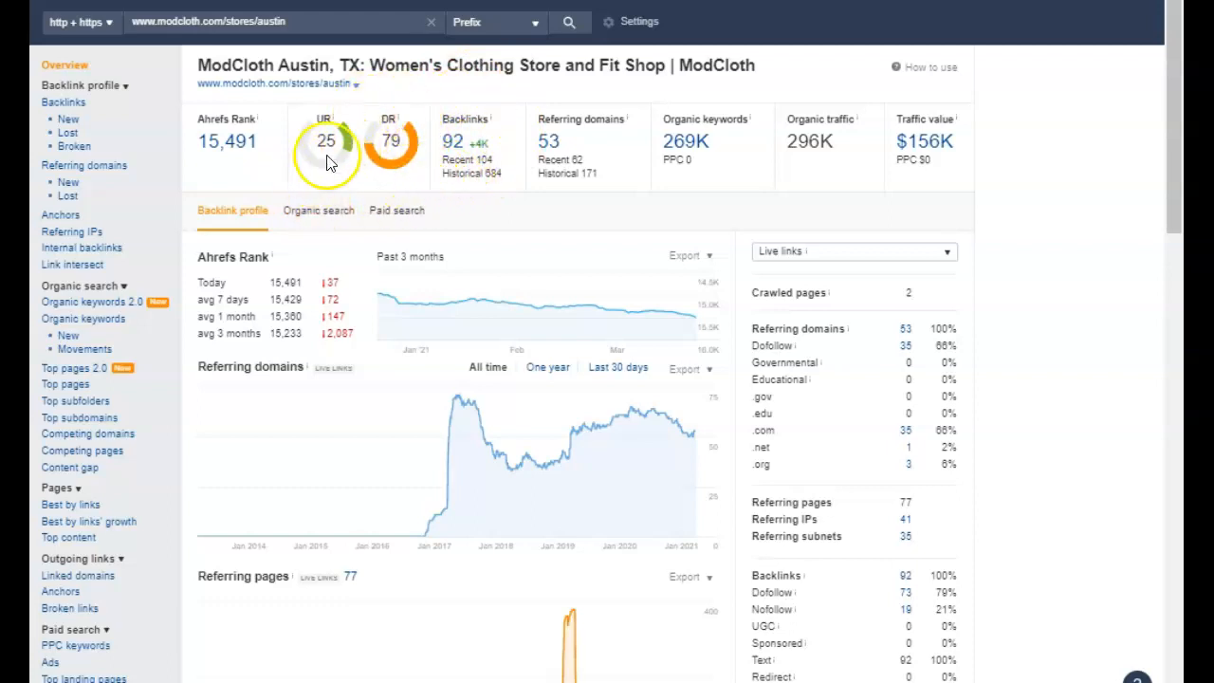
mouse_move(421, 114)
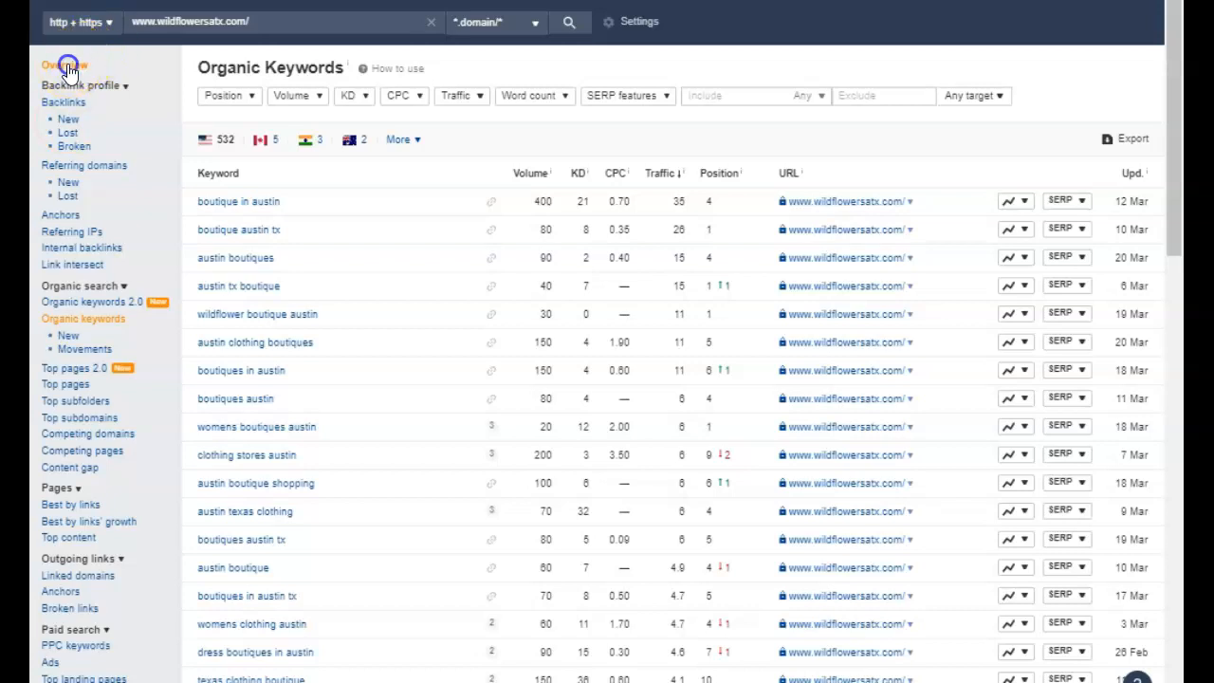
- Return to wildflowersatx.com's overview showing UR 15, DR 7, 73 backlinks and 45 referring domains
click(64, 65)
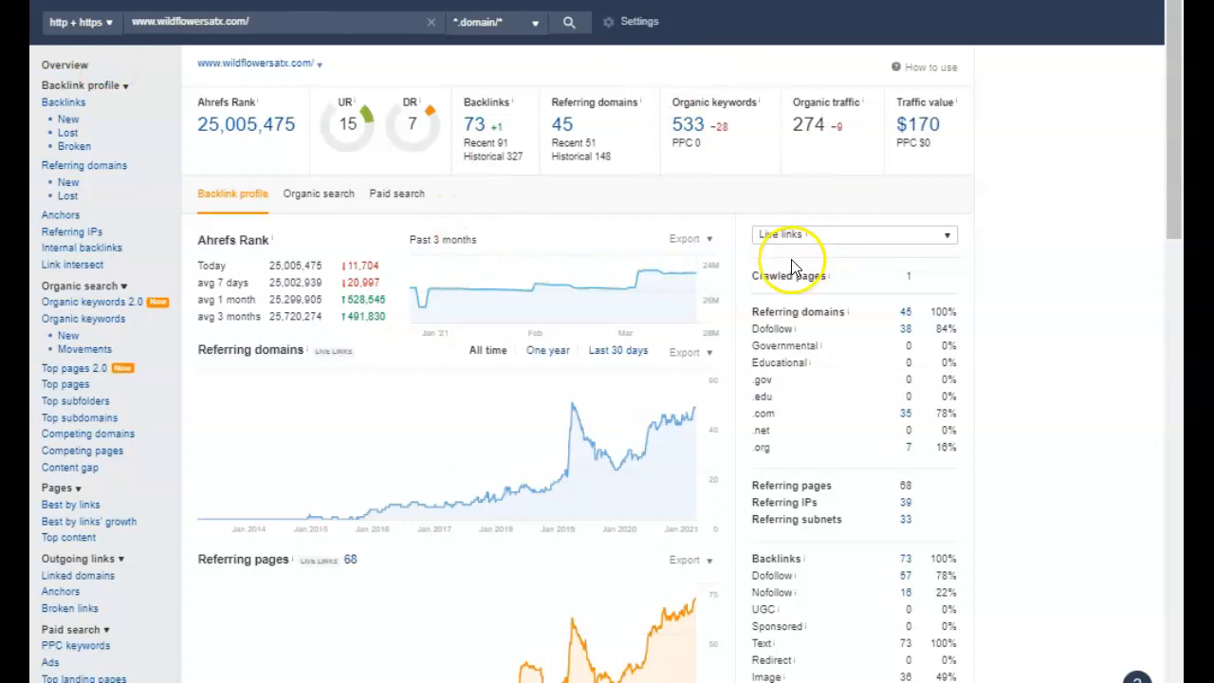
mouse_move(553, 140)
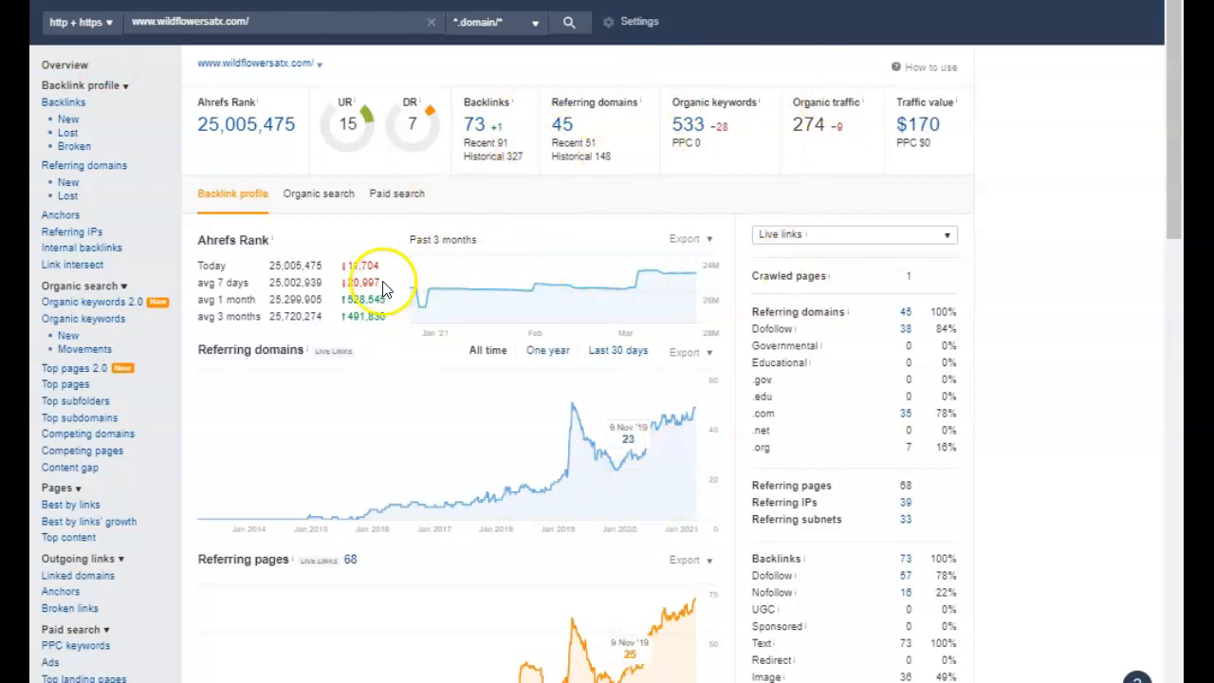
mouse_move(459, 155)
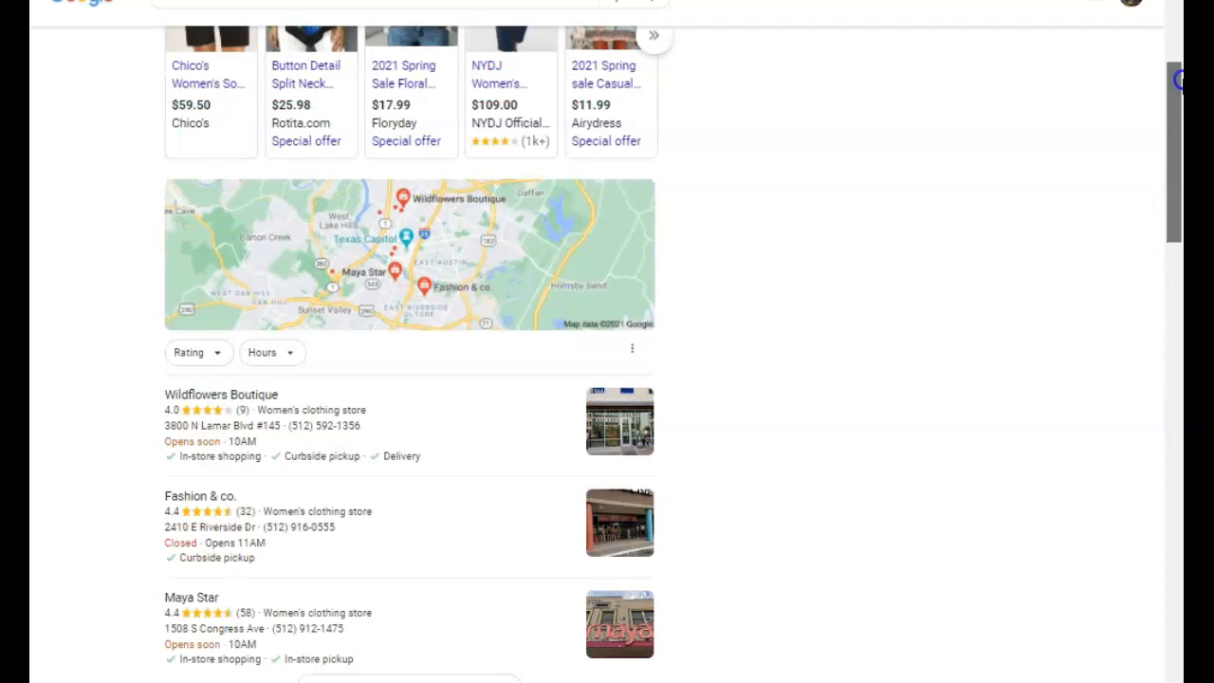
- Scroll the Google results to the Austin women's clothing map pack led by Wildflowers Boutique at 4.0 stars
scroll(down, 3)
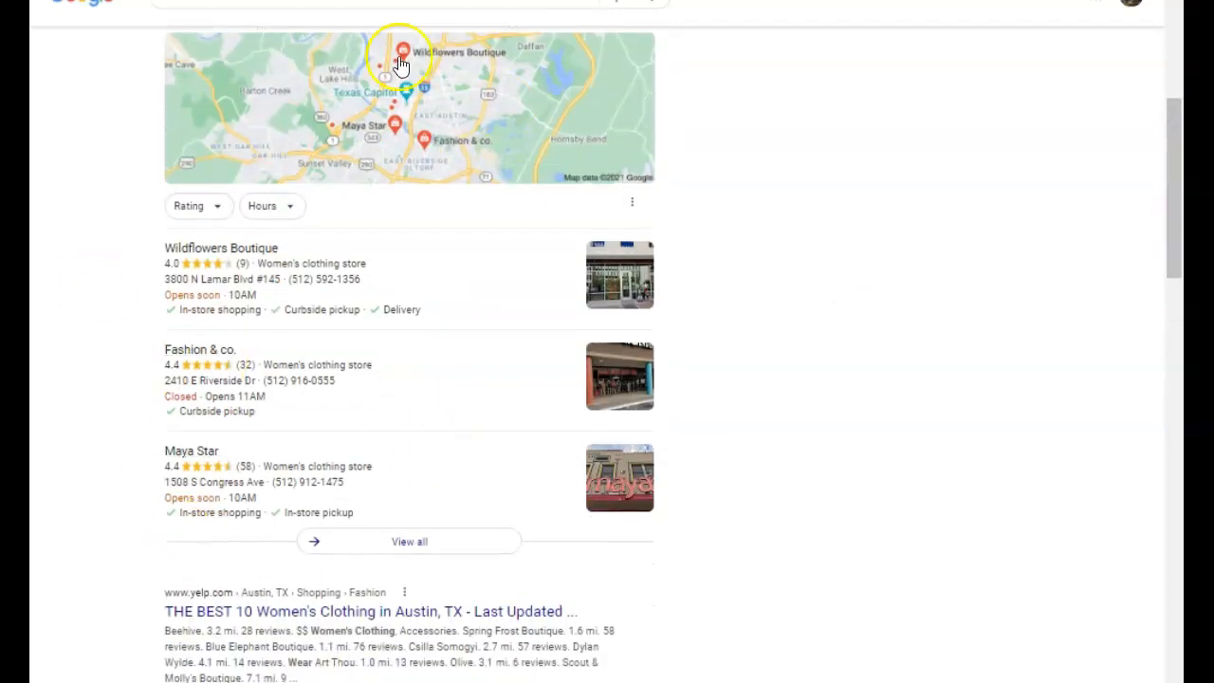
mouse_move(958, 220)
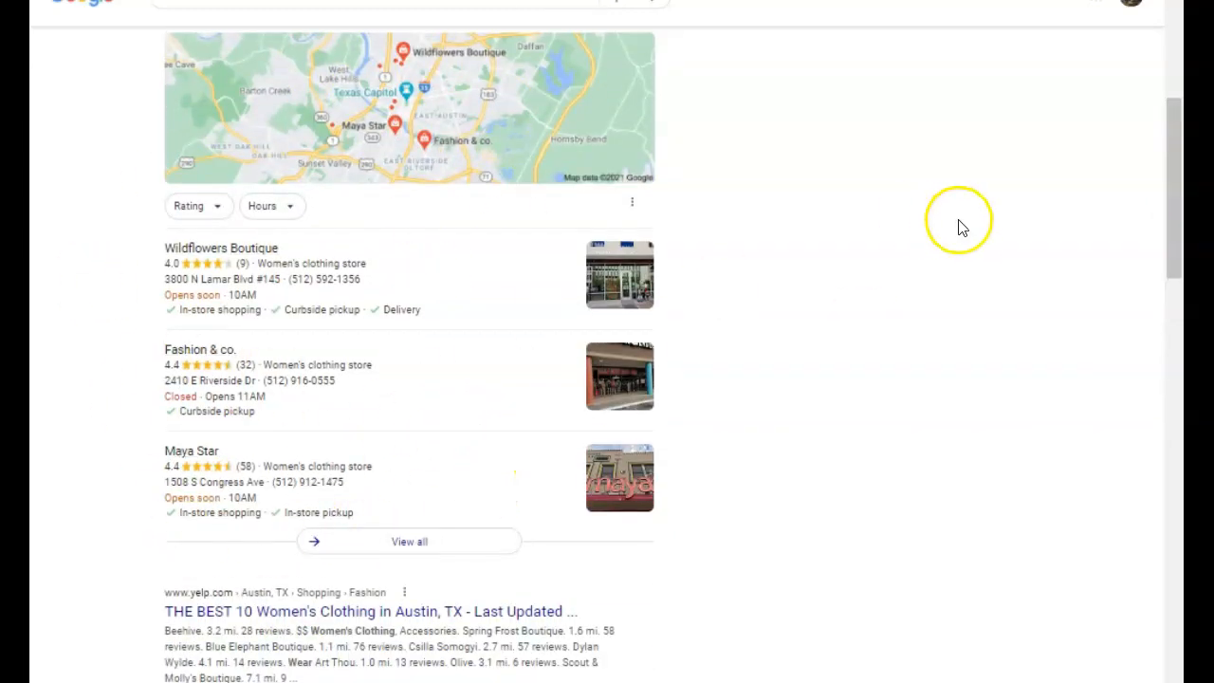
mouse_move(969, 231)
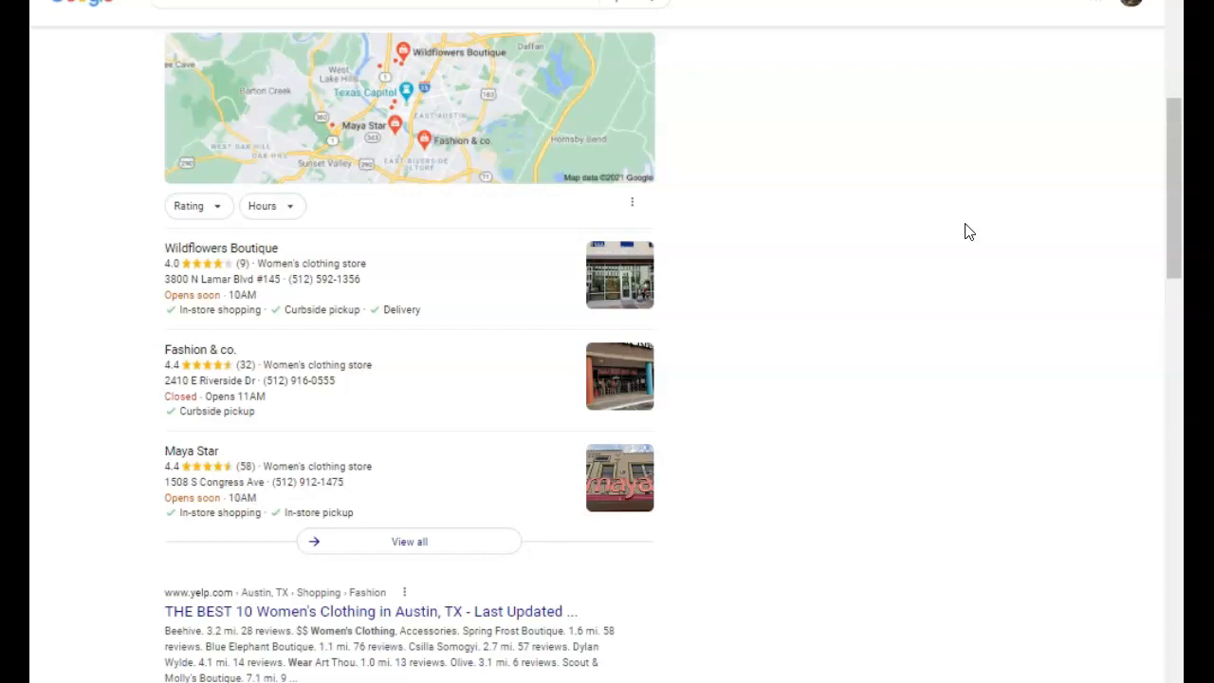
mouse_move(838, 254)
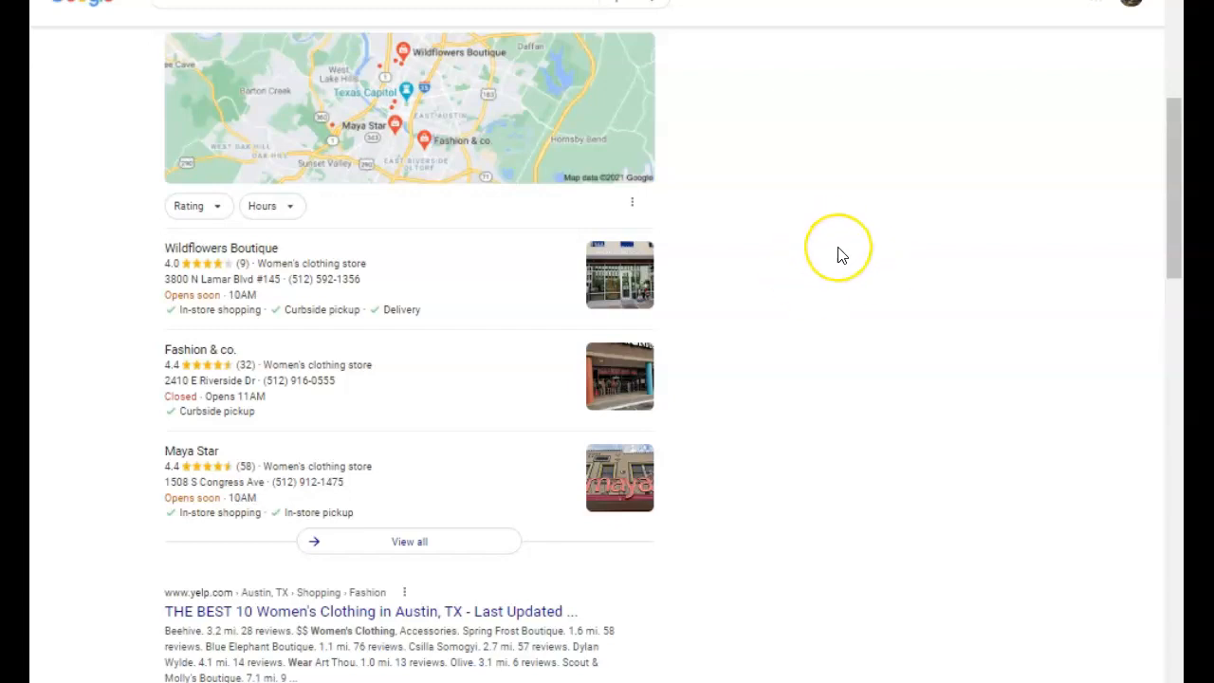
mouse_move(842, 254)
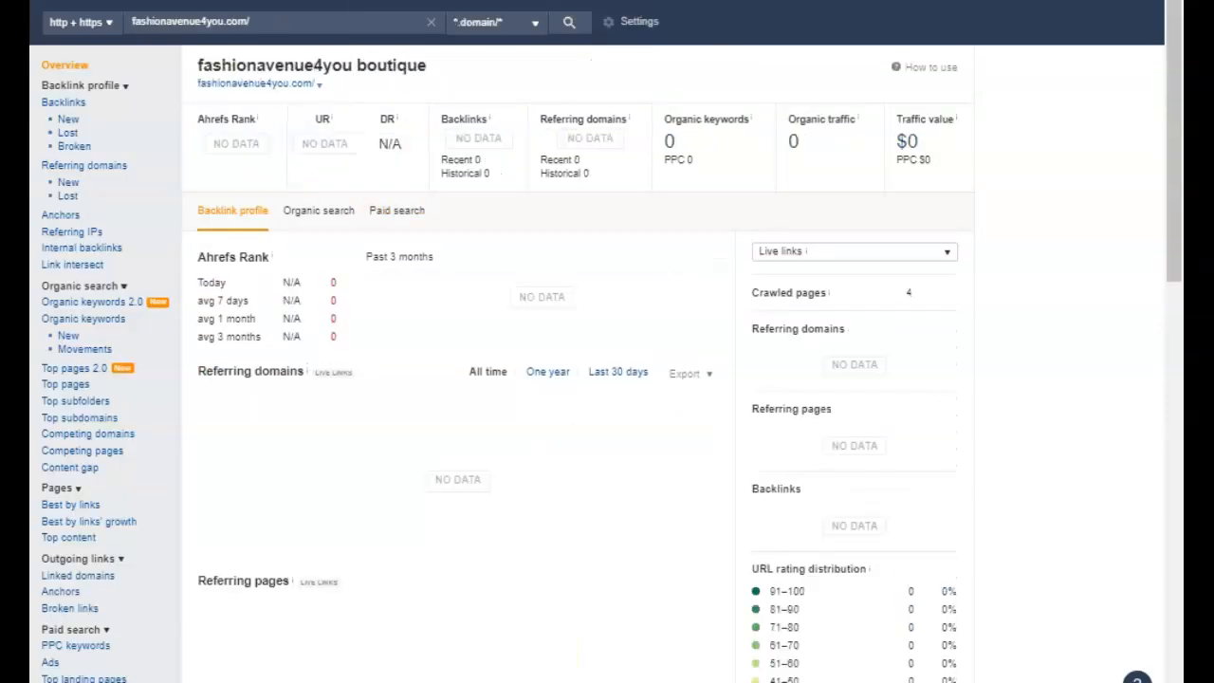
mouse_move(440, 372)
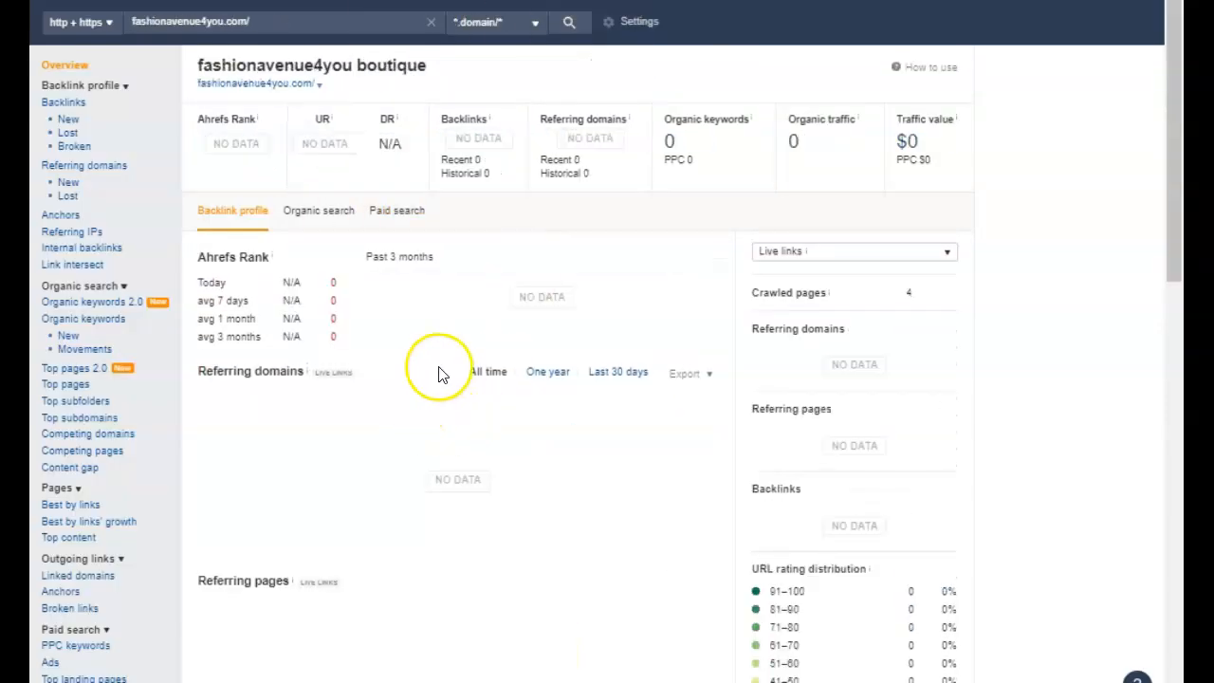